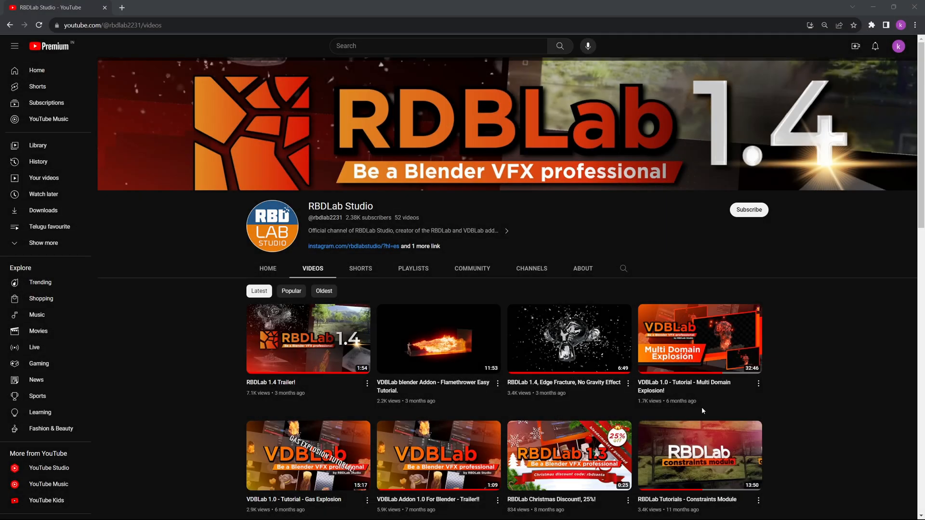
# Step: Scroll the RBDLab sidebar and switch Main Modules to the Physics ground settings
pyautogui.scroll(-3)
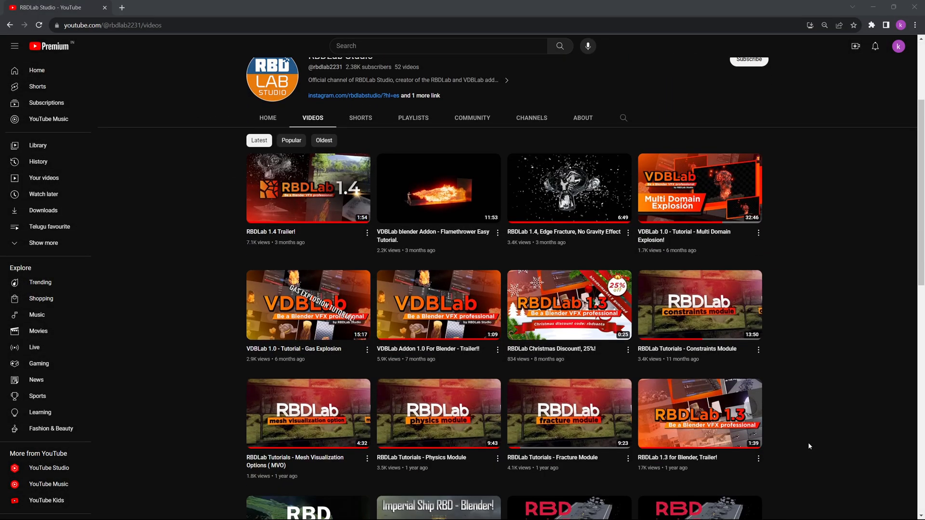
pyautogui.scroll(-3)
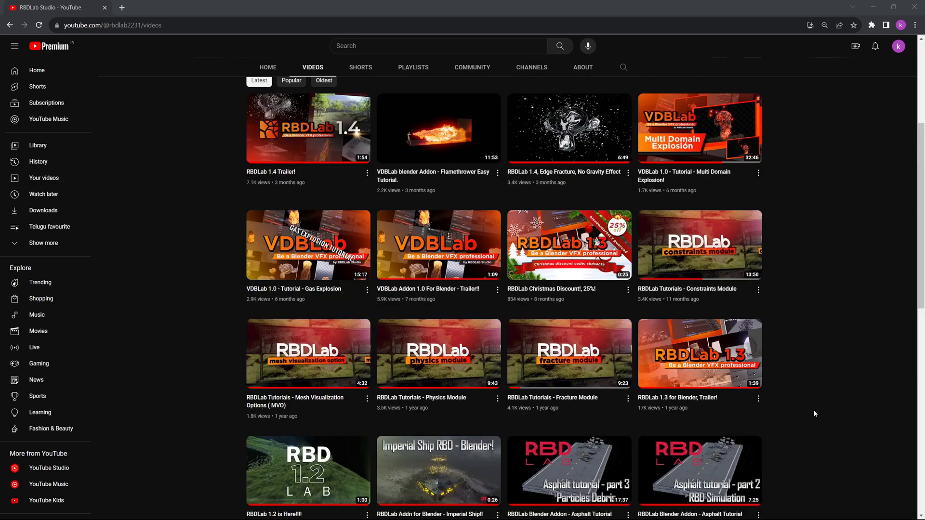
pyautogui.moveTo(429, 368)
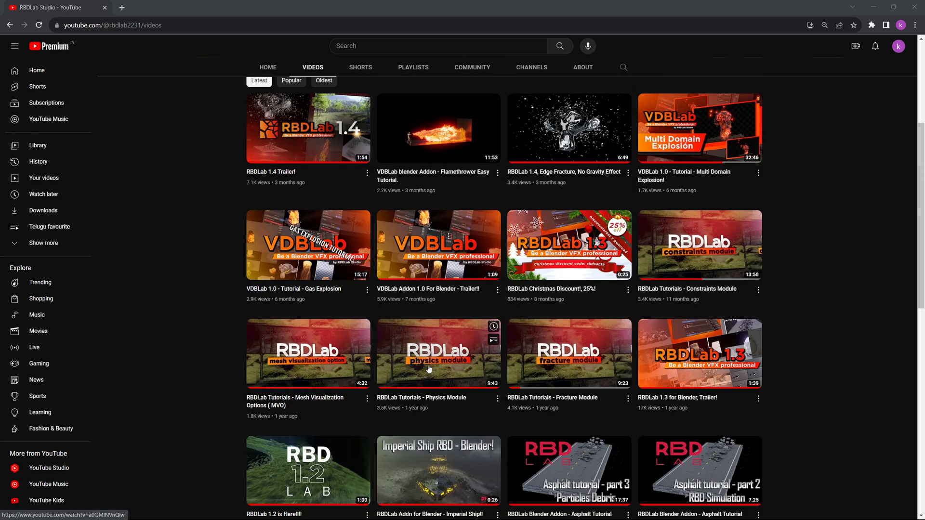
pyautogui.moveTo(558, 305)
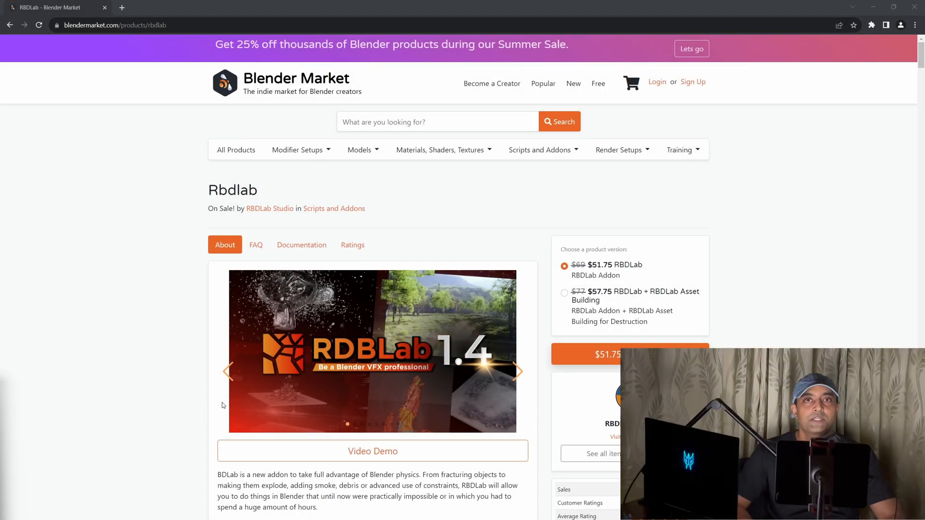
pyautogui.scroll(-3)
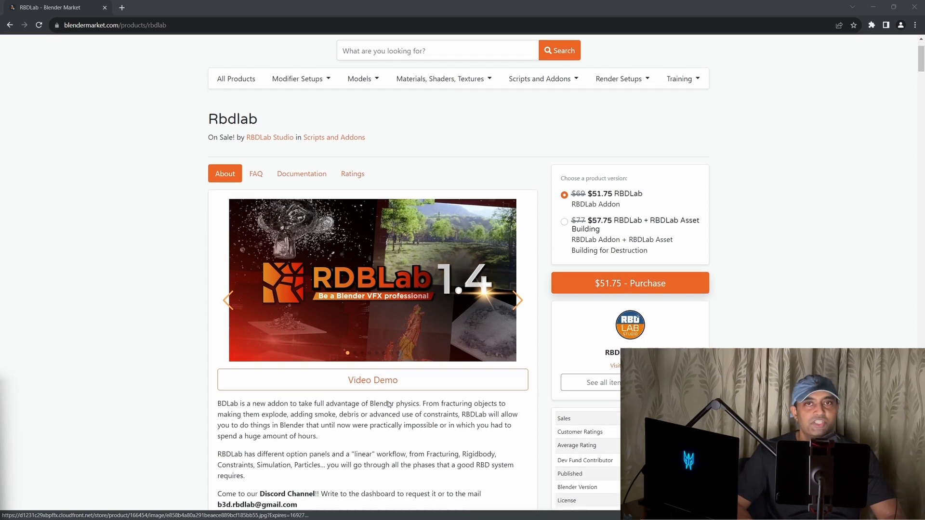
pyautogui.scroll(-3)
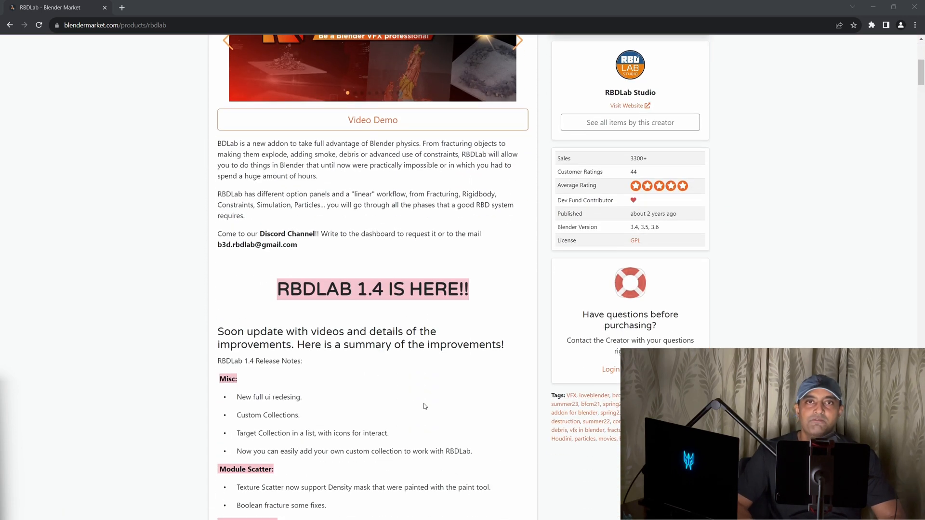
pyautogui.scroll(-3)
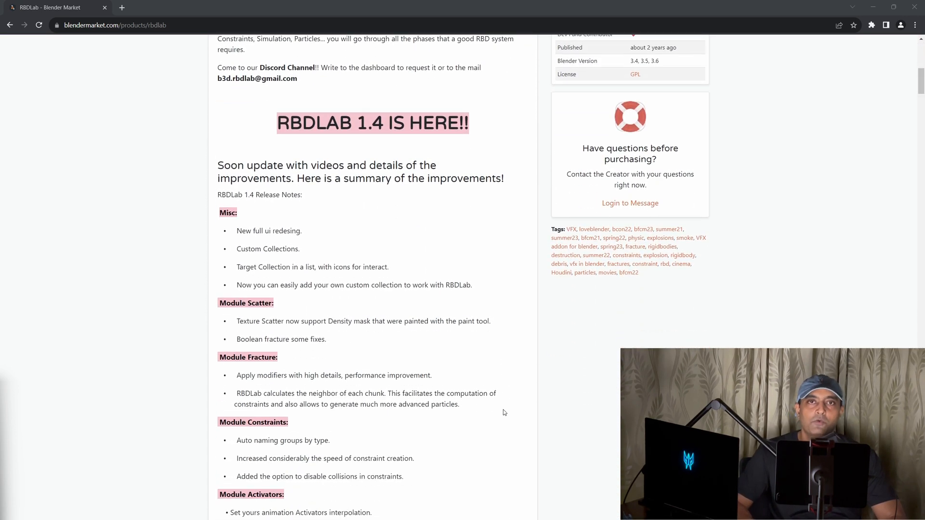
pyautogui.scroll(-3)
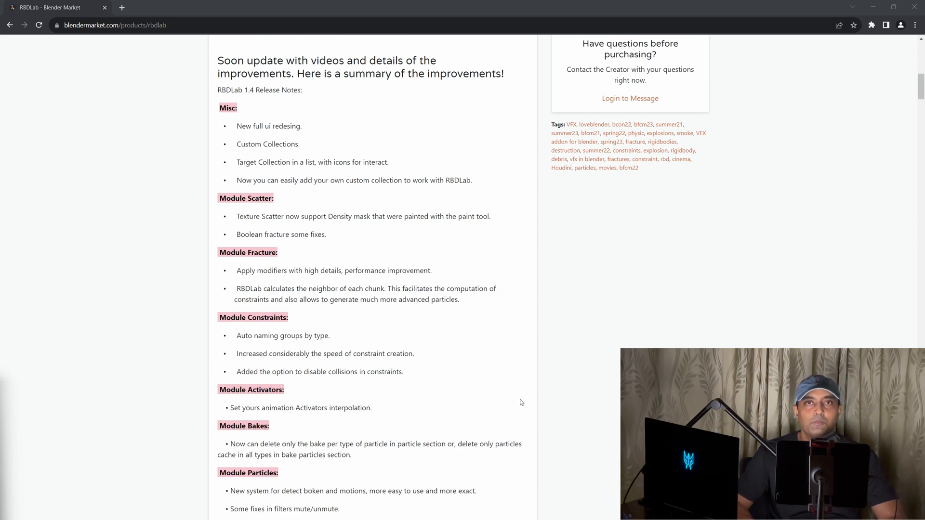
pyautogui.scroll(-3)
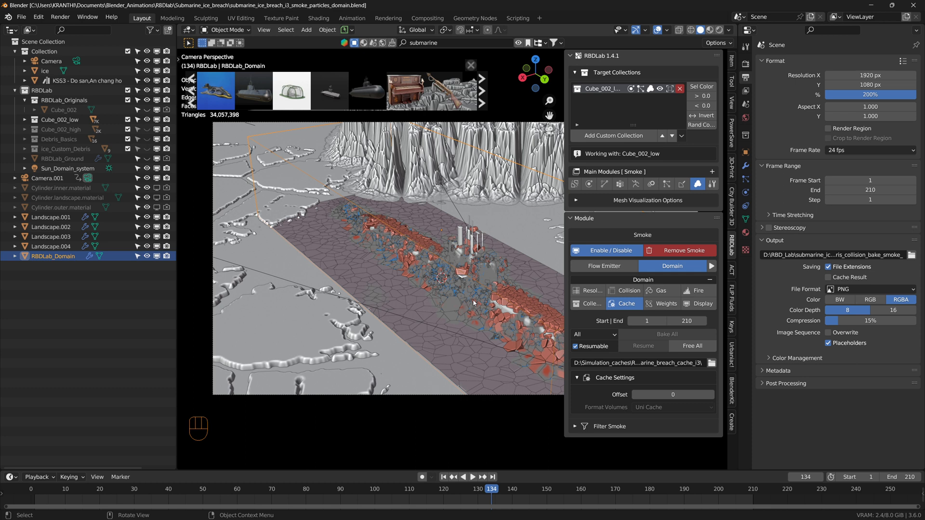
pyautogui.moveTo(416, 161)
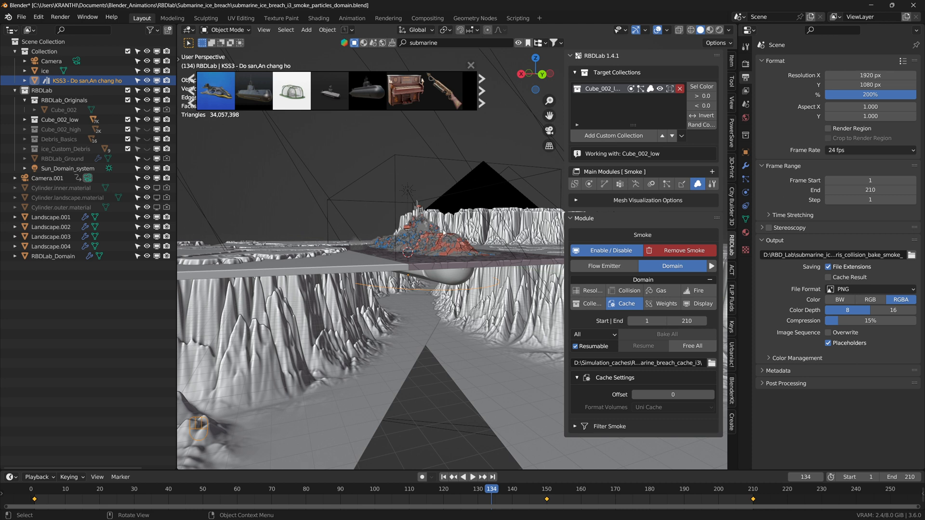
pyautogui.moveTo(445, 248)
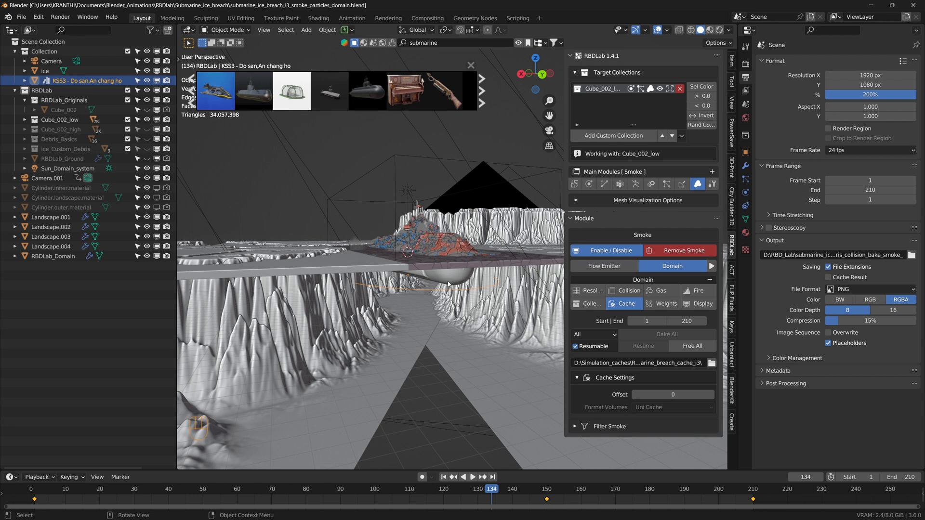
pyautogui.moveTo(398, 268)
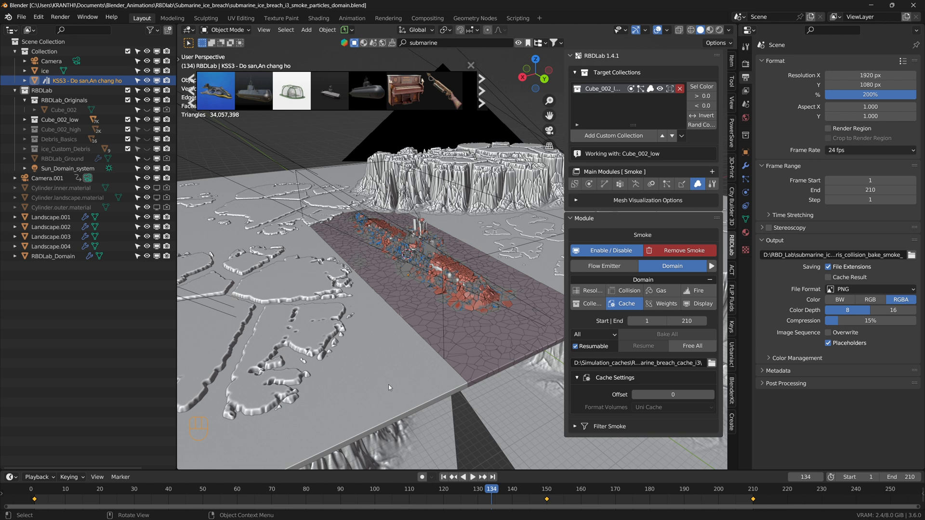
pyautogui.moveTo(383, 382)
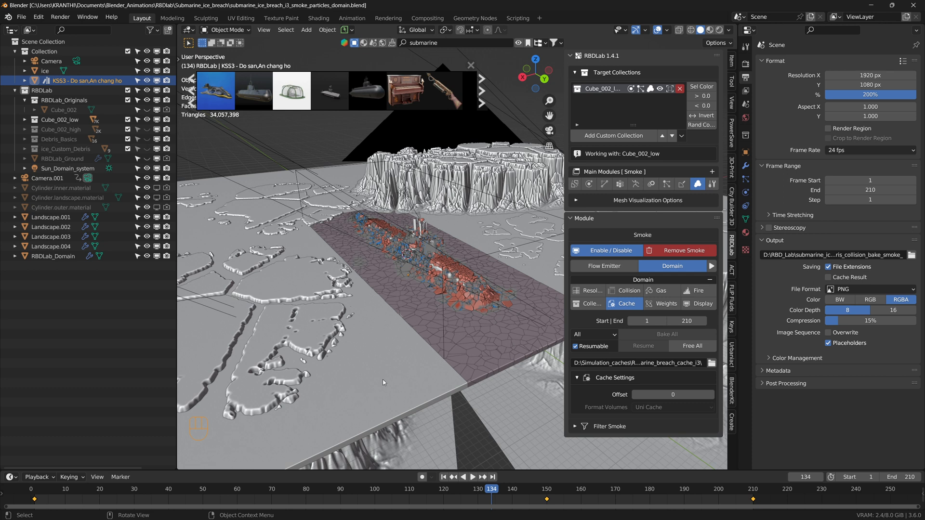
pyautogui.moveTo(307, 222)
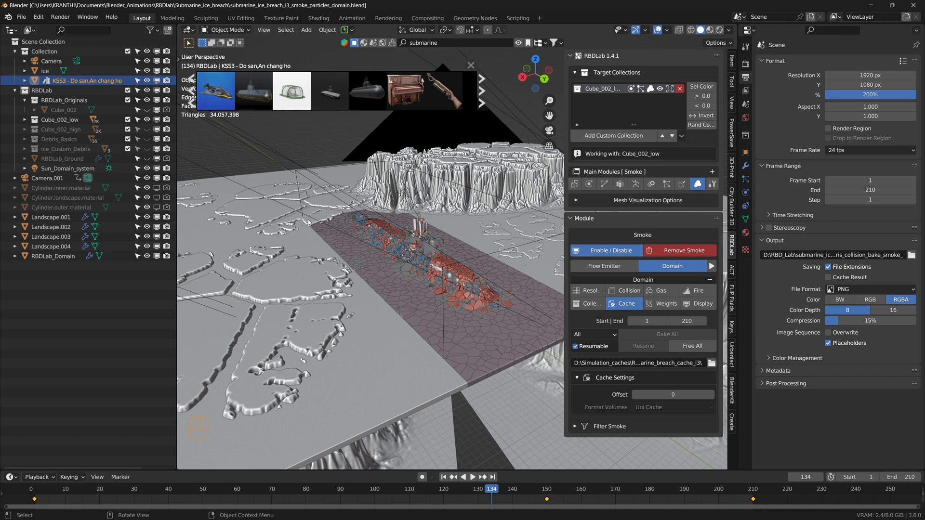
pyautogui.moveTo(457, 399)
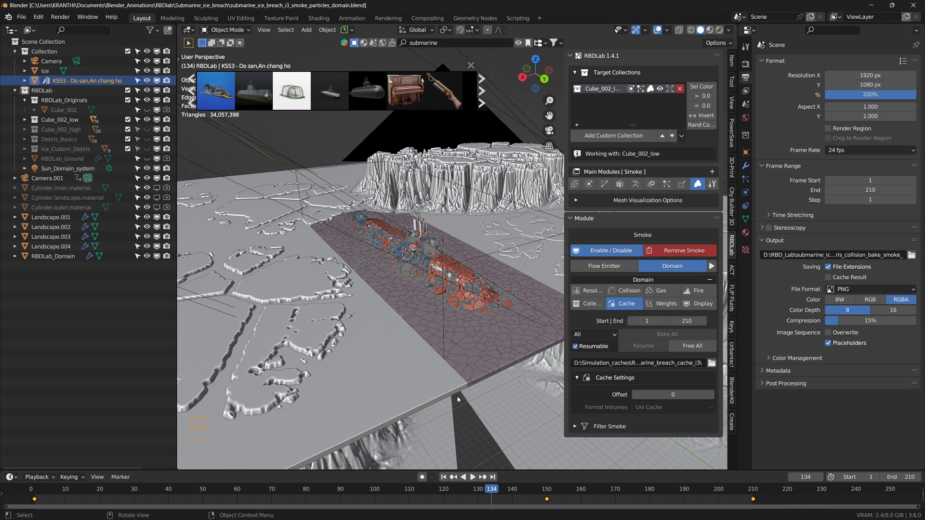
pyautogui.moveTo(462, 340)
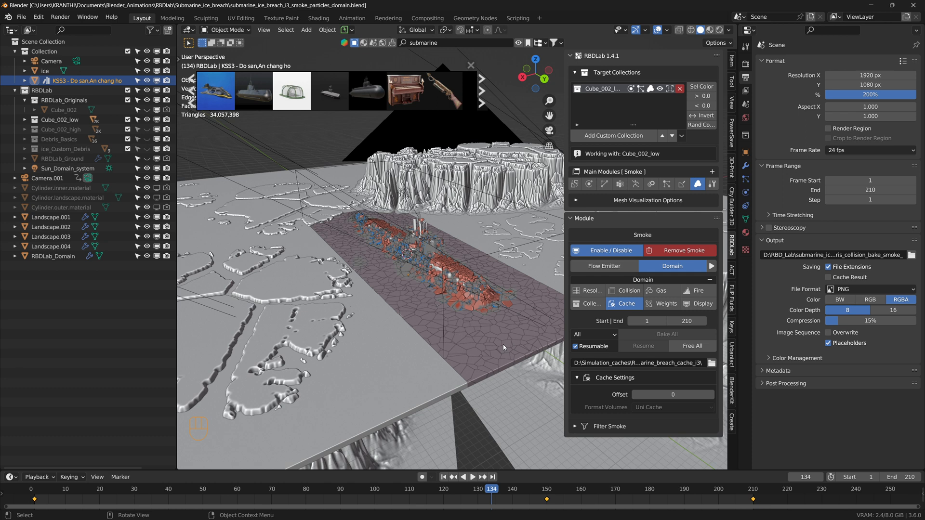
pyautogui.moveTo(506, 336)
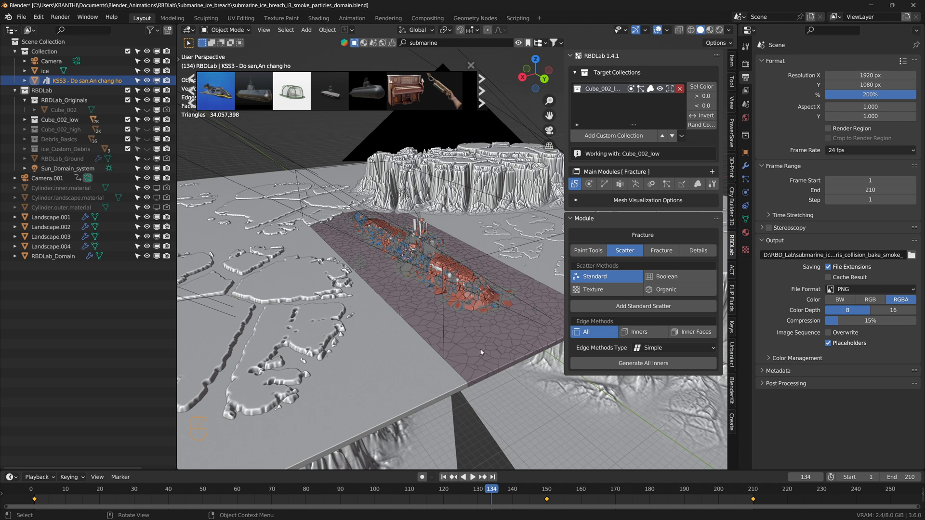
pyautogui.moveTo(506, 324)
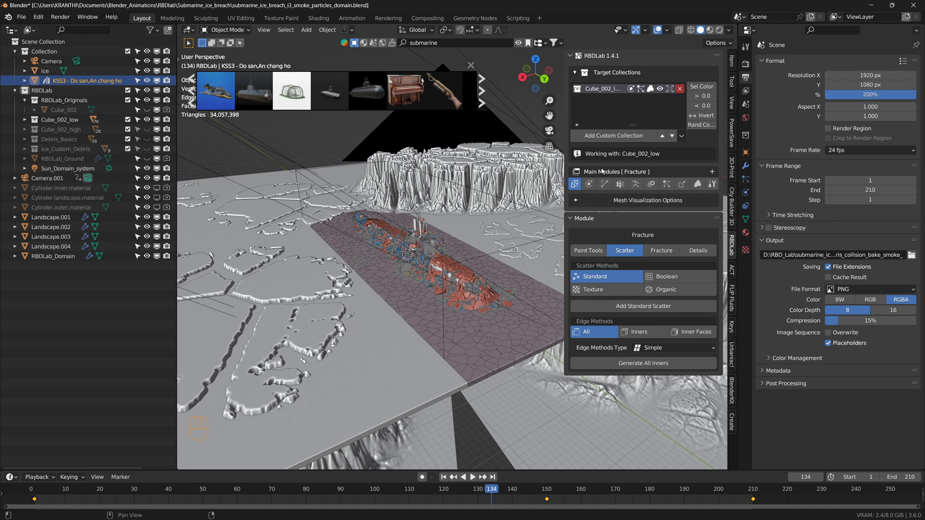
pyautogui.click(589, 184)
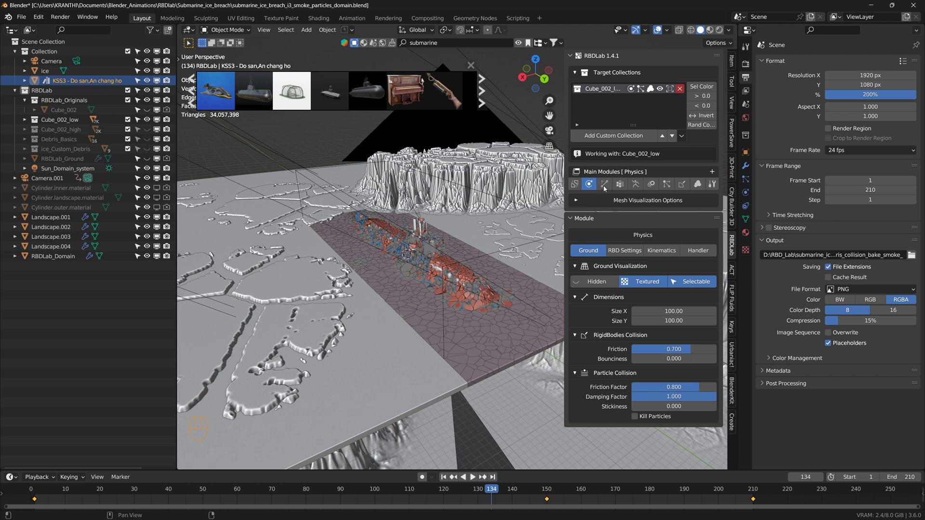
pyautogui.moveTo(603, 184)
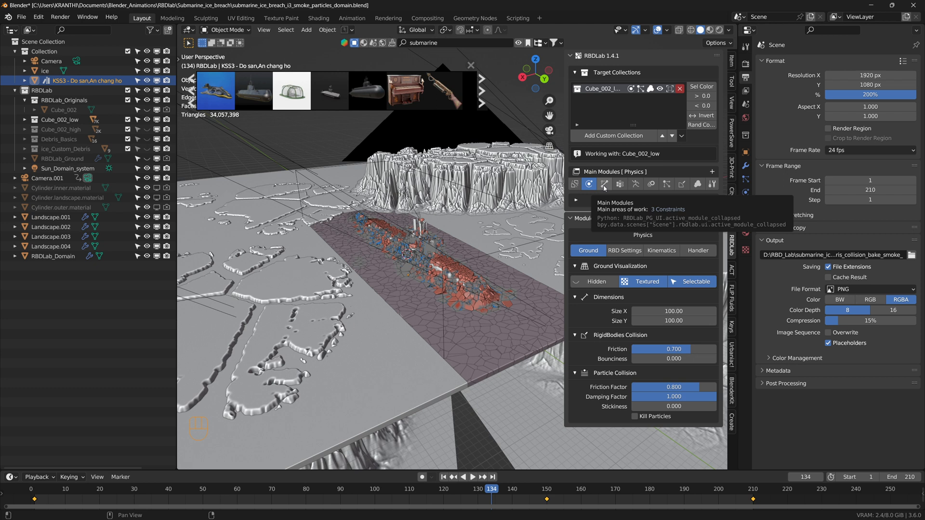
pyautogui.moveTo(619, 184)
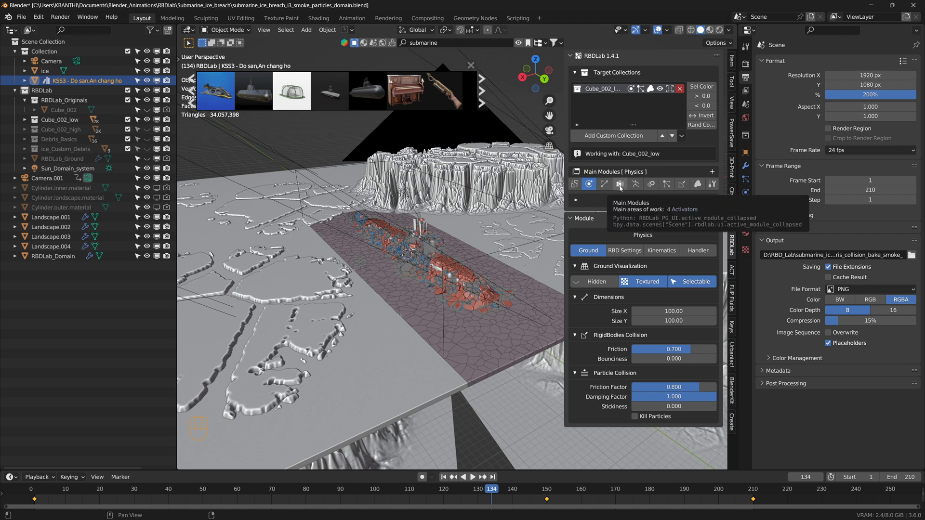
pyautogui.moveTo(618, 184)
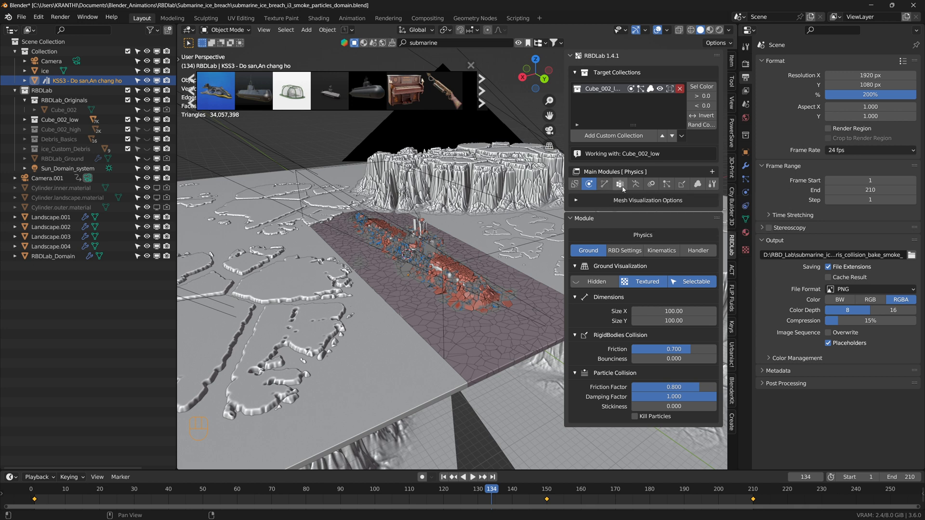
pyautogui.moveTo(652, 184)
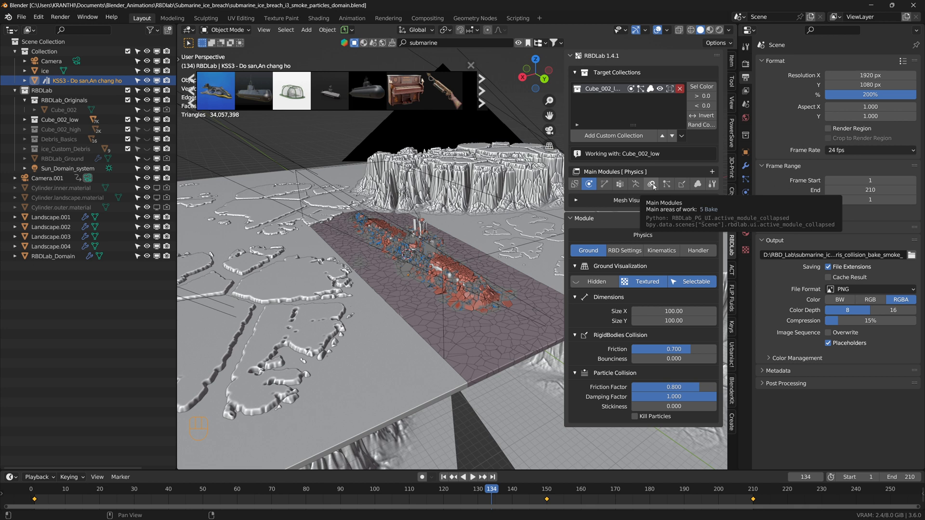
pyautogui.moveTo(665, 185)
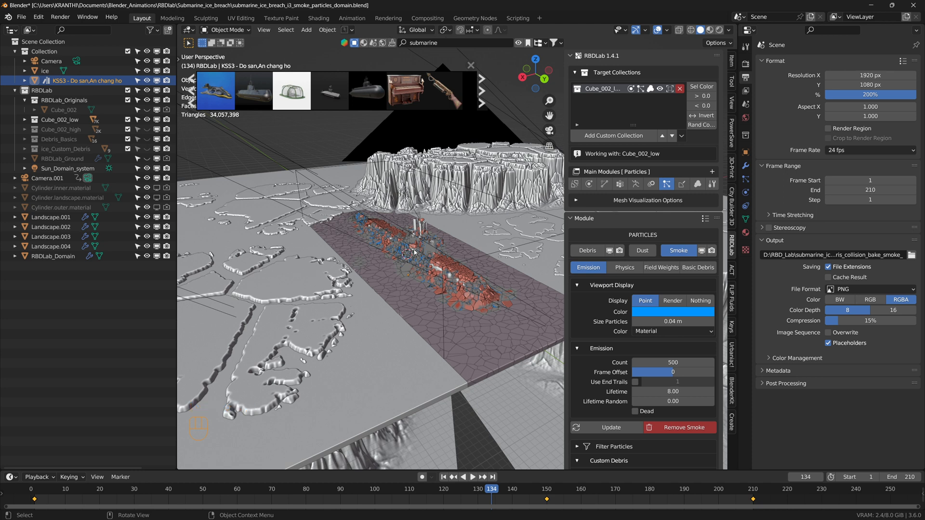
# Step: Review the particle collision values, then show the Smoke module's domain cache (frames 1–210)
pyautogui.click(682, 184)
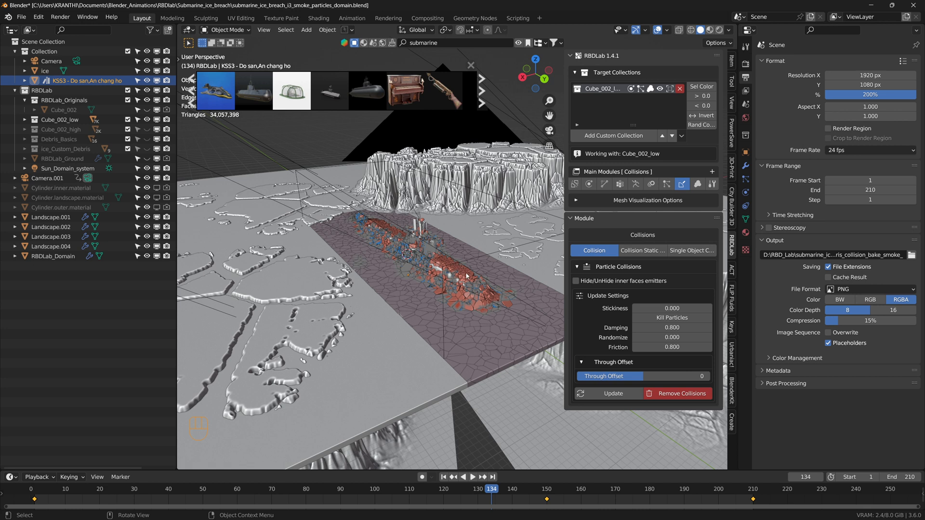
pyautogui.moveTo(440, 271)
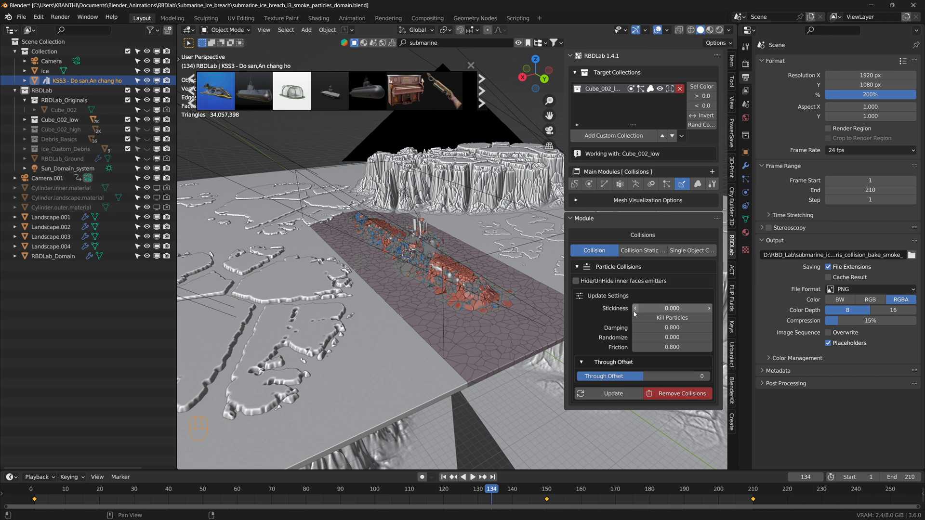
pyautogui.click(692, 250)
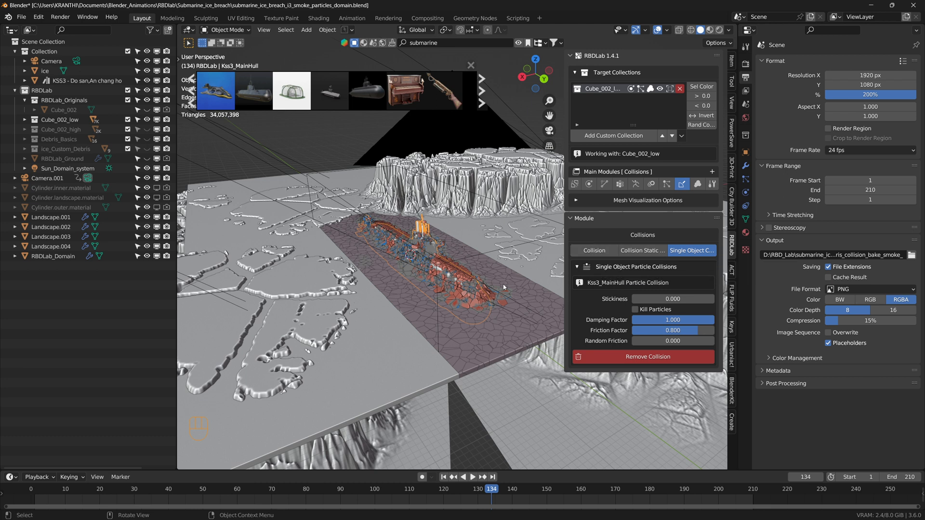
pyautogui.moveTo(515, 339)
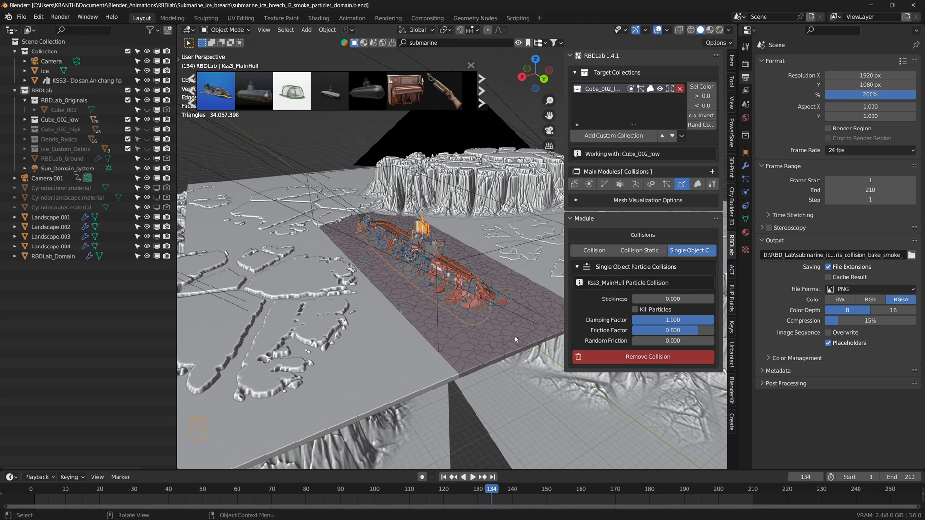
pyautogui.moveTo(512, 324)
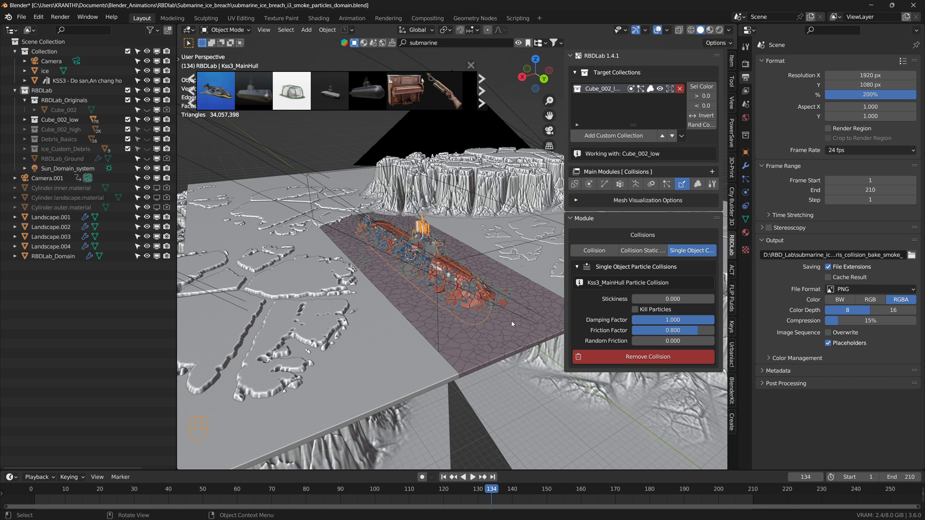
pyautogui.moveTo(485, 305)
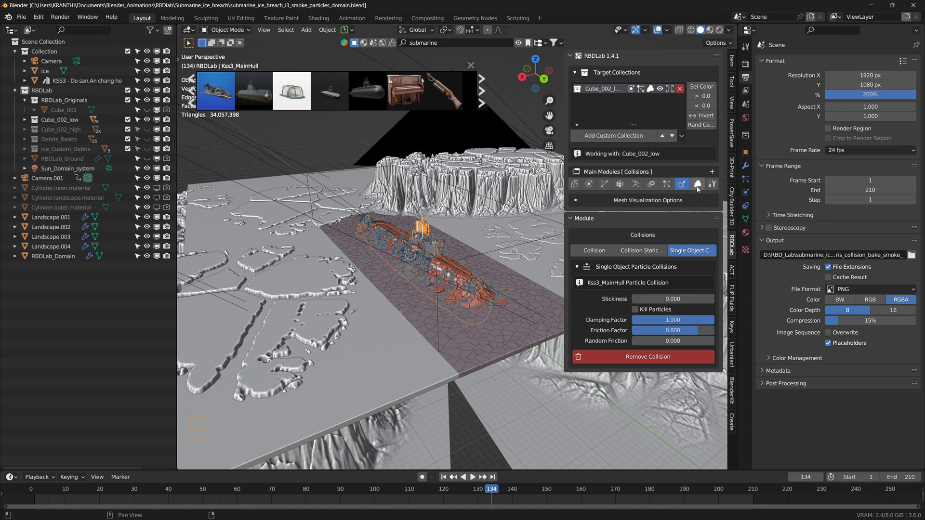
pyautogui.click(696, 184)
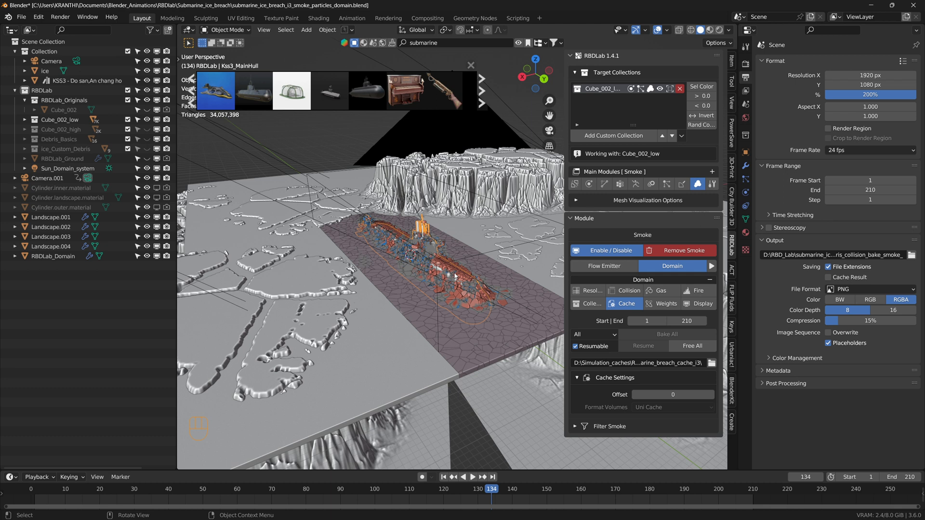
pyautogui.moveTo(427, 308)
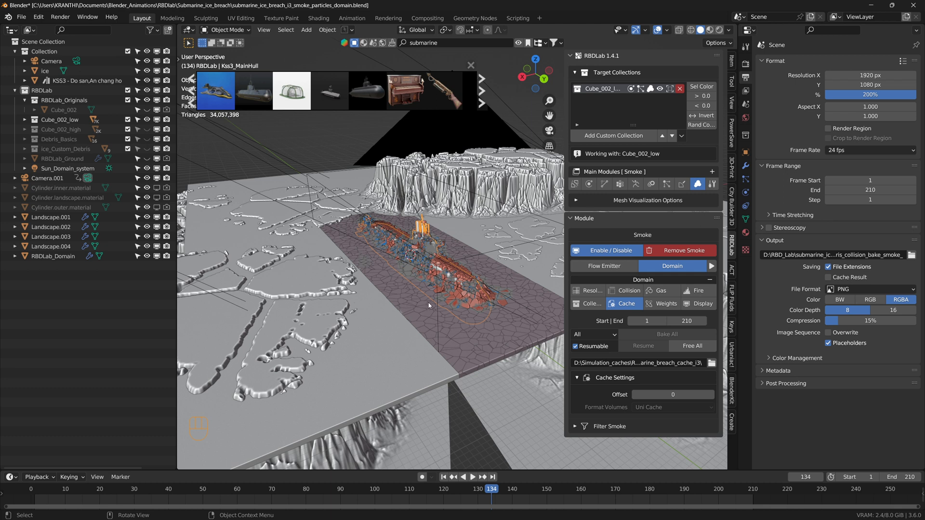
pyautogui.moveTo(435, 303)
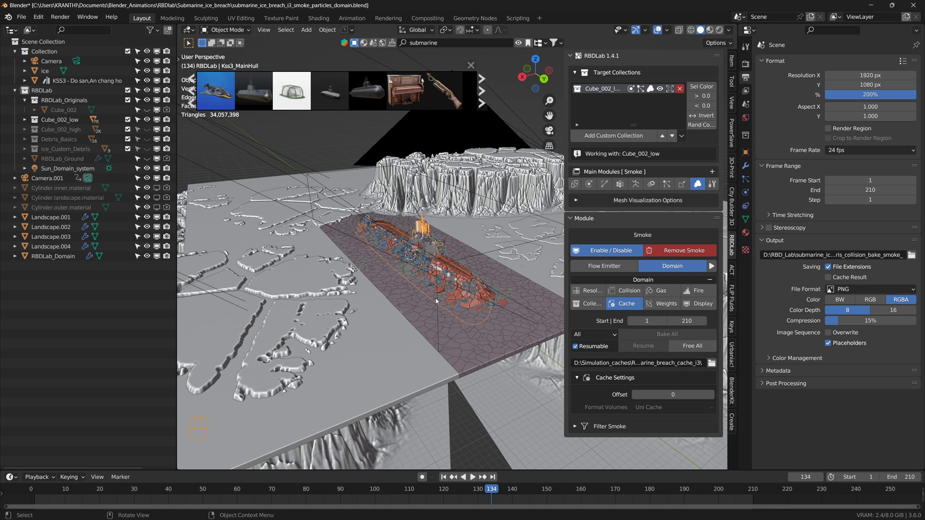
pyautogui.moveTo(468, 284)
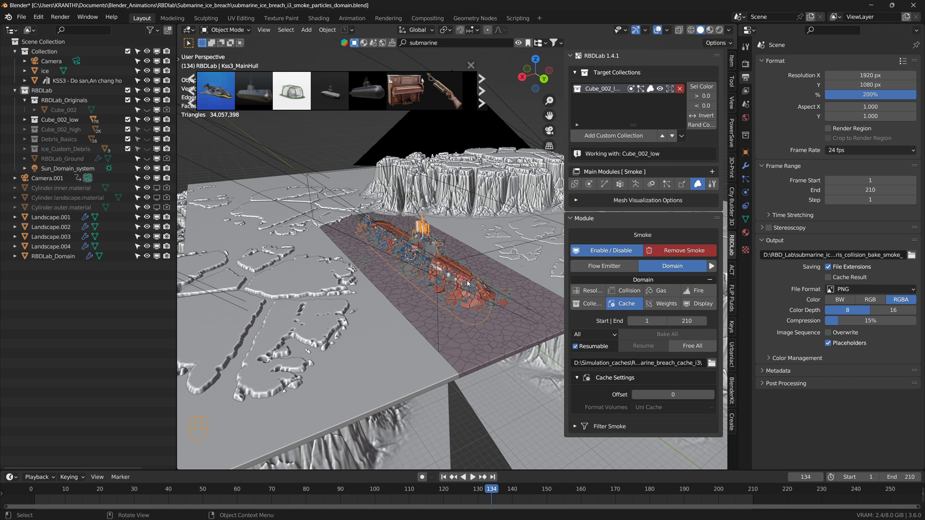
pyautogui.moveTo(534, 260)
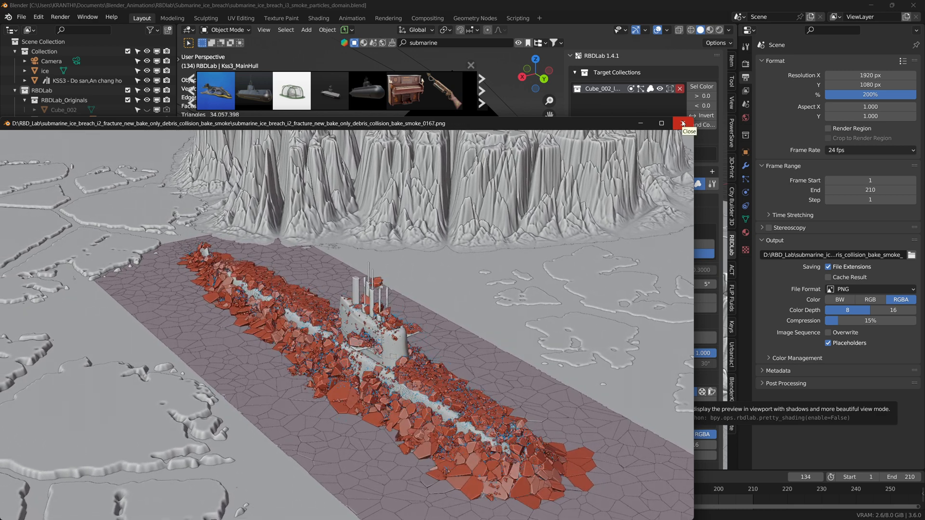
# Step: Dismiss the rendered PNG window of the submarine ice breach
pyautogui.click(682, 124)
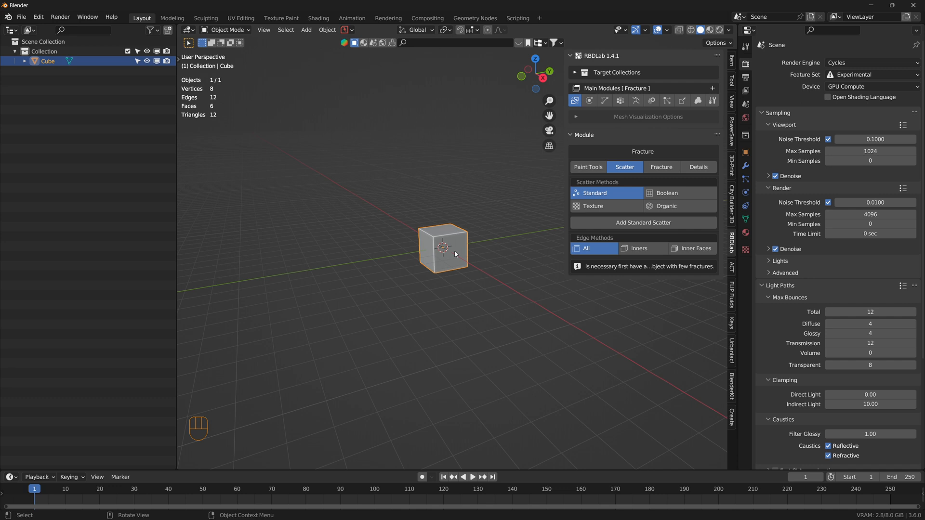
# Step: Delete the default cube and search the add-ons for 'Land' to confirm A.N.T. Landscape
pyautogui.press('x')
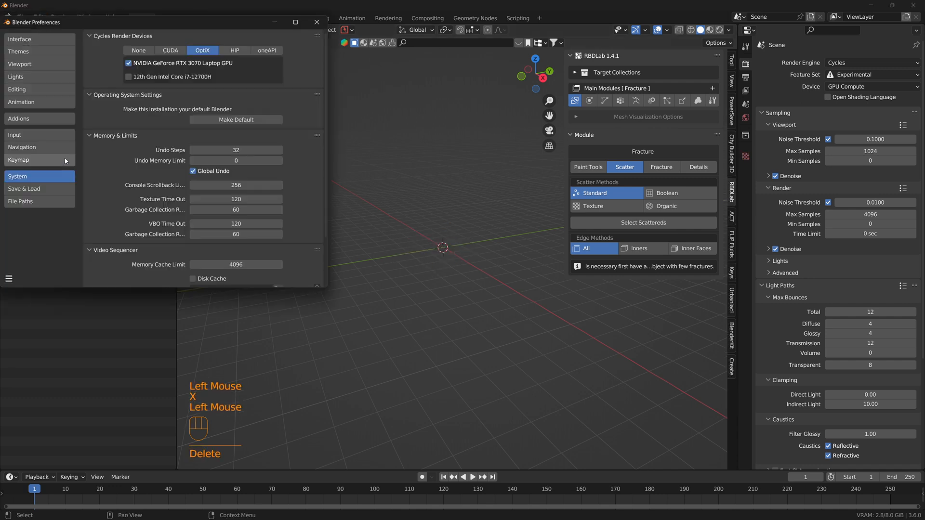
pyautogui.click(19, 118)
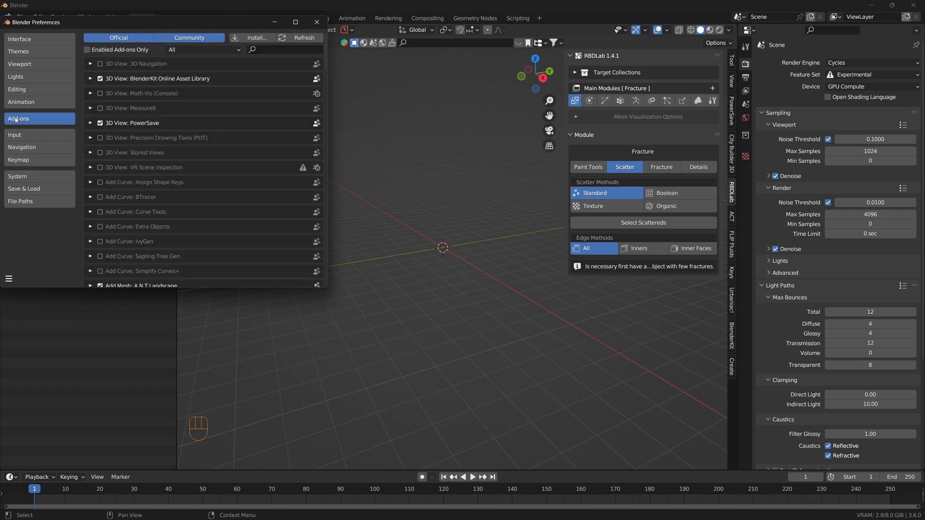
pyautogui.click(283, 49)
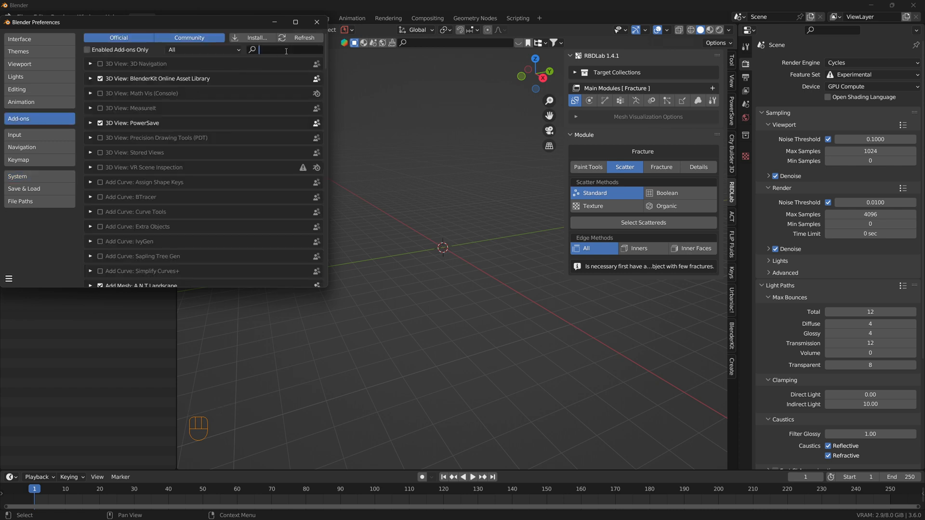
pyautogui.write('Land')
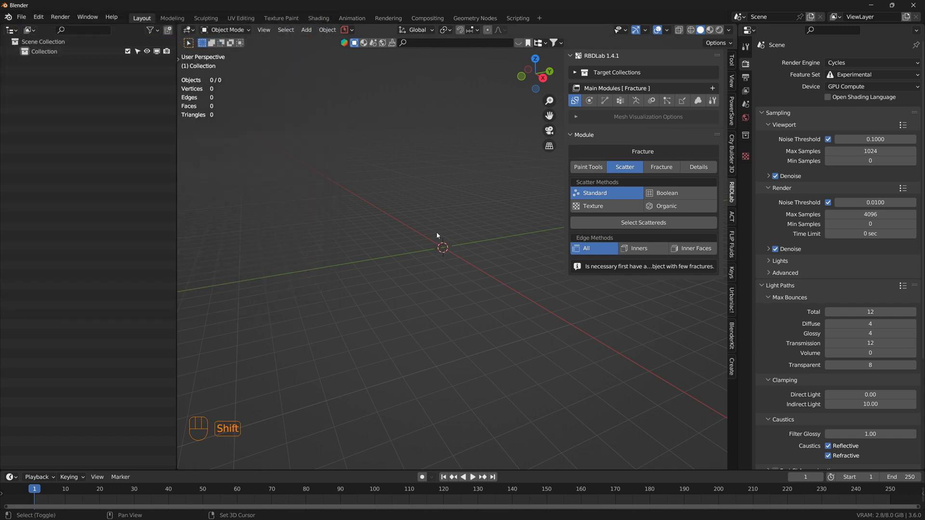
# Step: Add a Landscape mesh and expand Another Noise Tool to its operator presets list
pyautogui.press('shift+a')
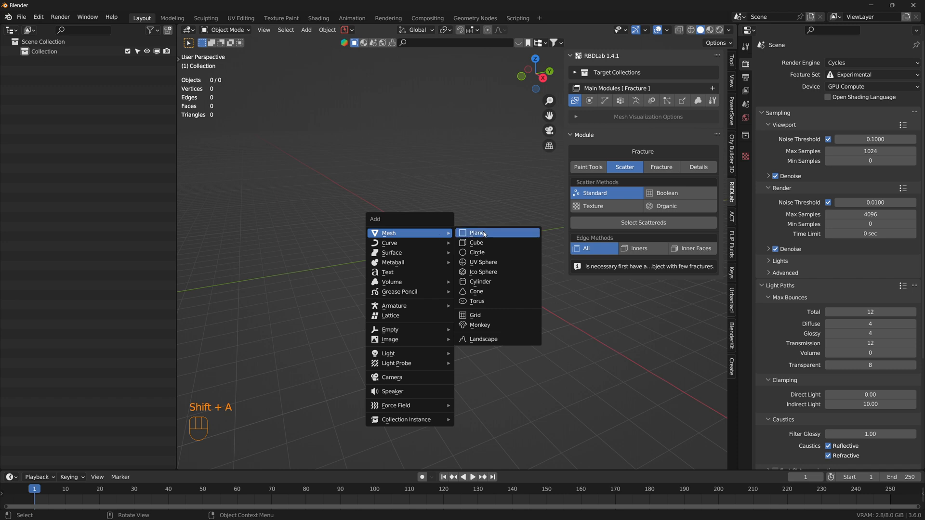
pyautogui.click(483, 339)
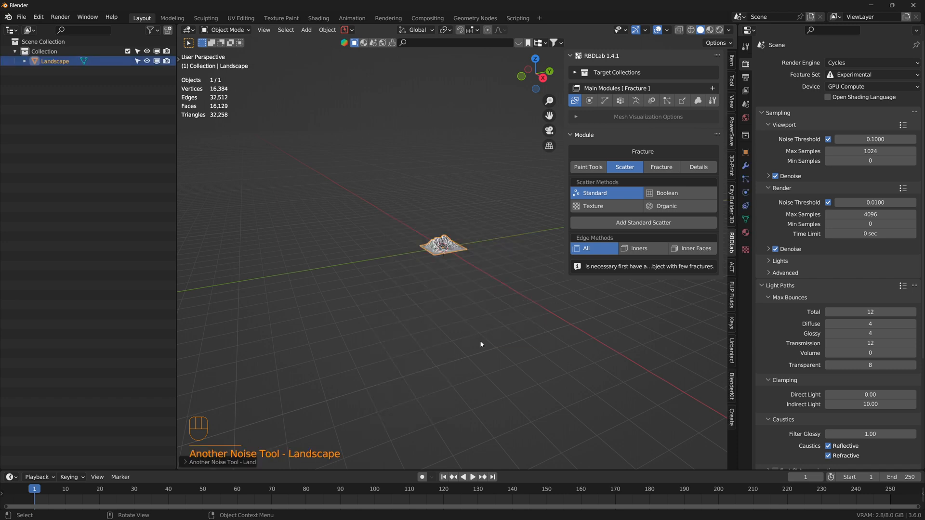
pyautogui.moveTo(327, 194)
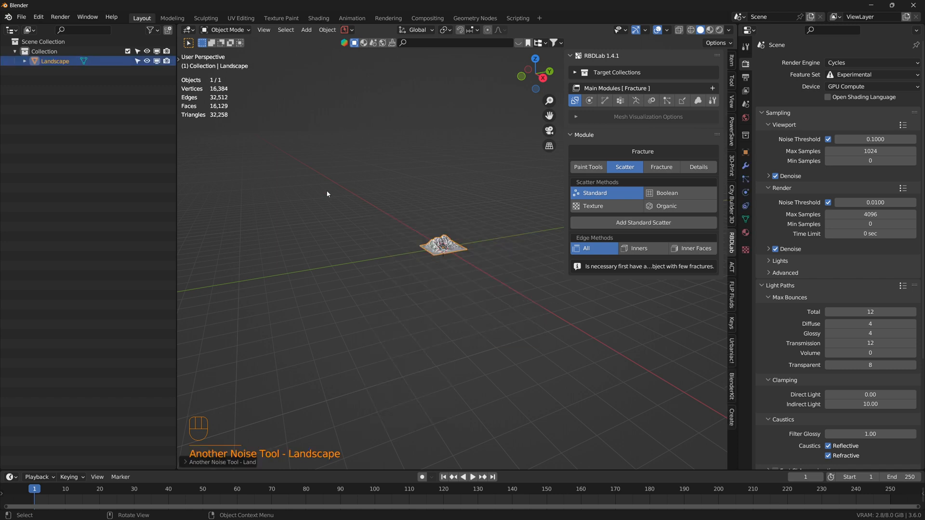
pyautogui.click(222, 462)
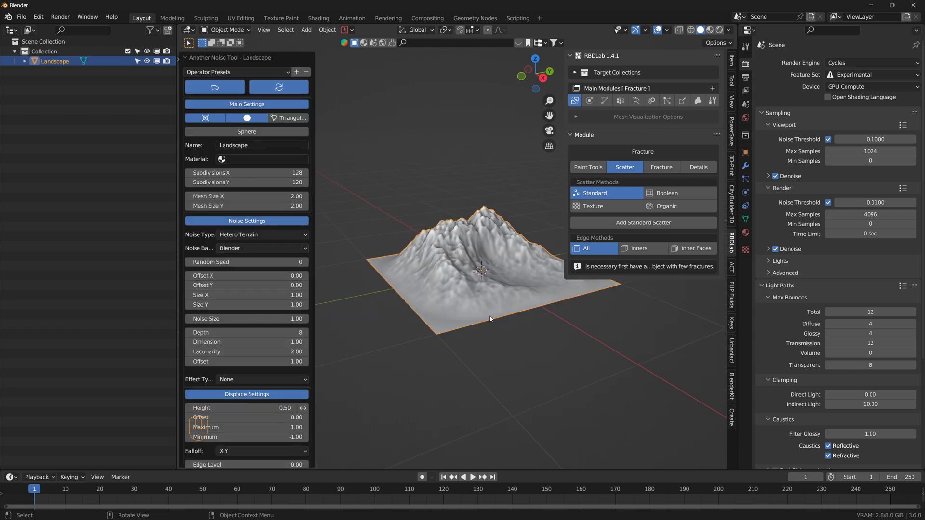
pyautogui.moveTo(418, 313)
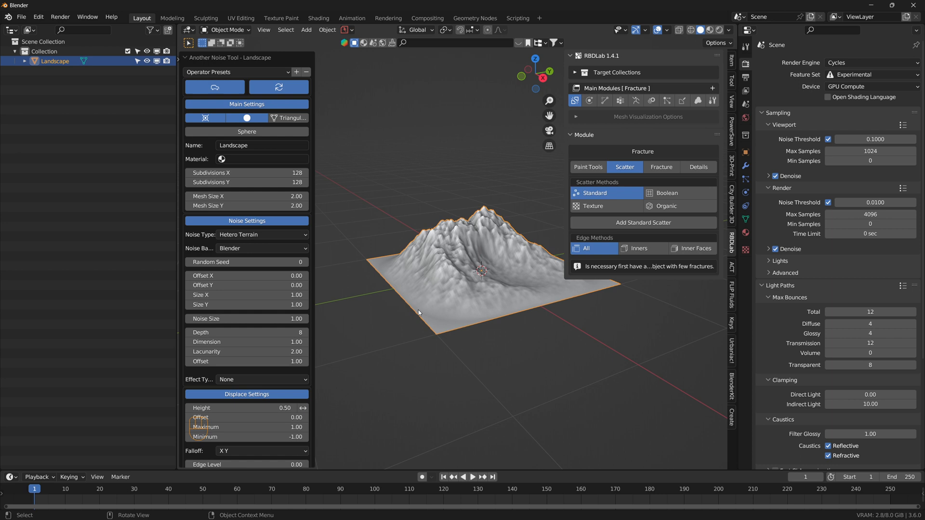
pyautogui.moveTo(449, 291)
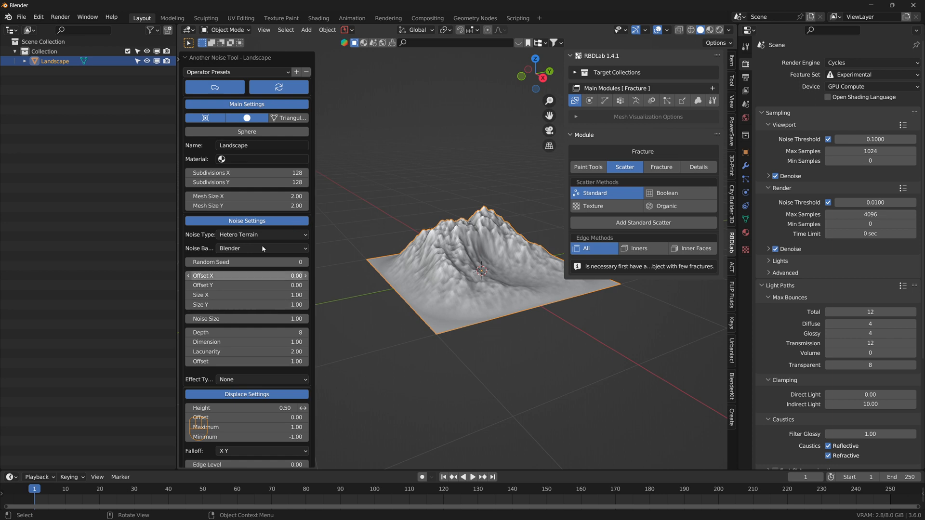
pyautogui.click(236, 72)
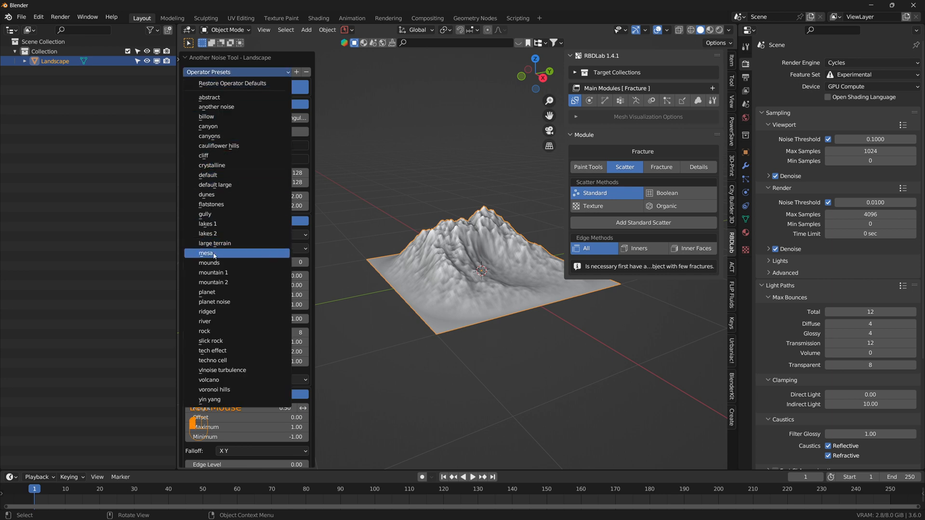
# Step: Apply the 'mesa' preset and set Noise Basis to Voronoi Crackle
pyautogui.click(207, 252)
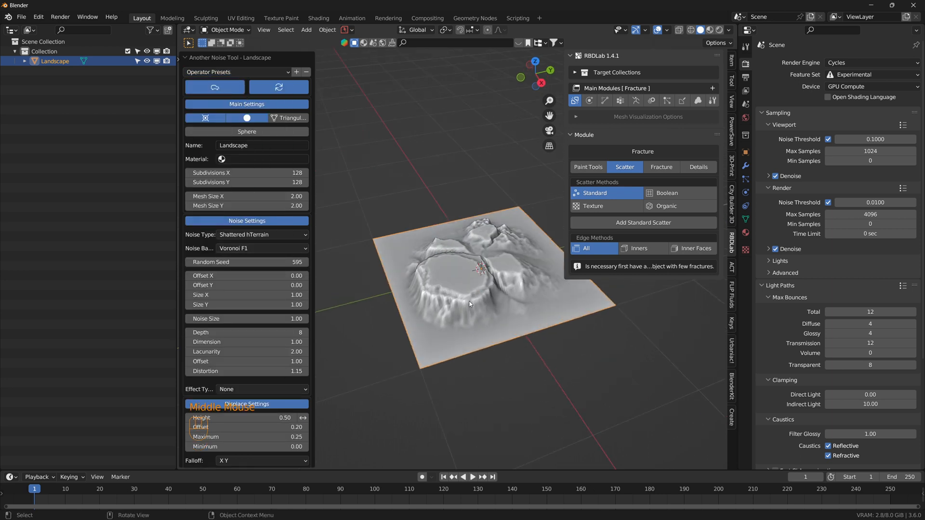
pyautogui.scroll(3)
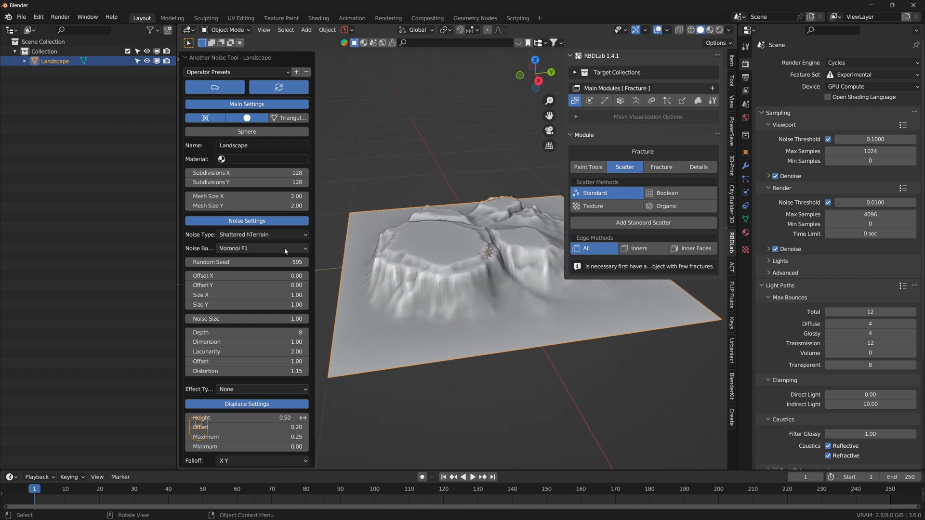
pyautogui.click(262, 248)
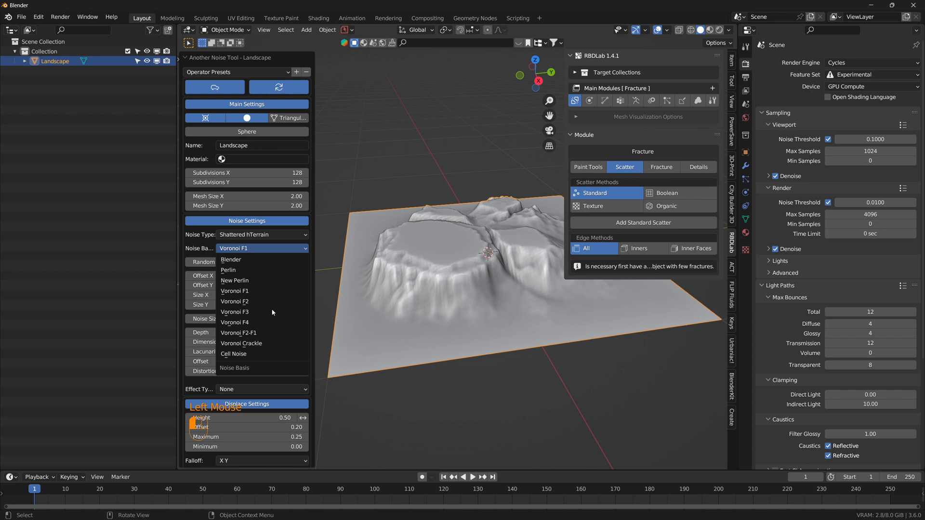
pyautogui.click(241, 342)
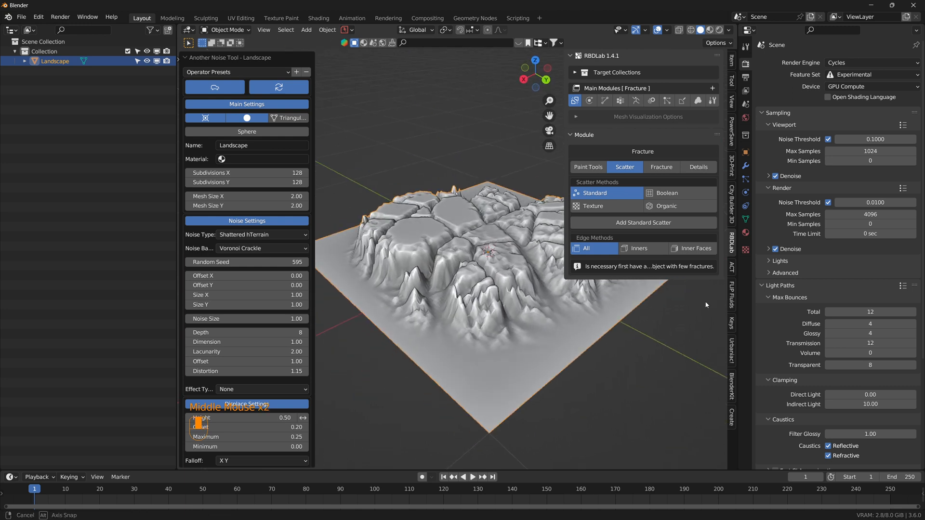
# Step: Set Subdivisions X and Y to 512 in the Another Noise Tool panel
pyautogui.scroll(3)
pyautogui.write('512')
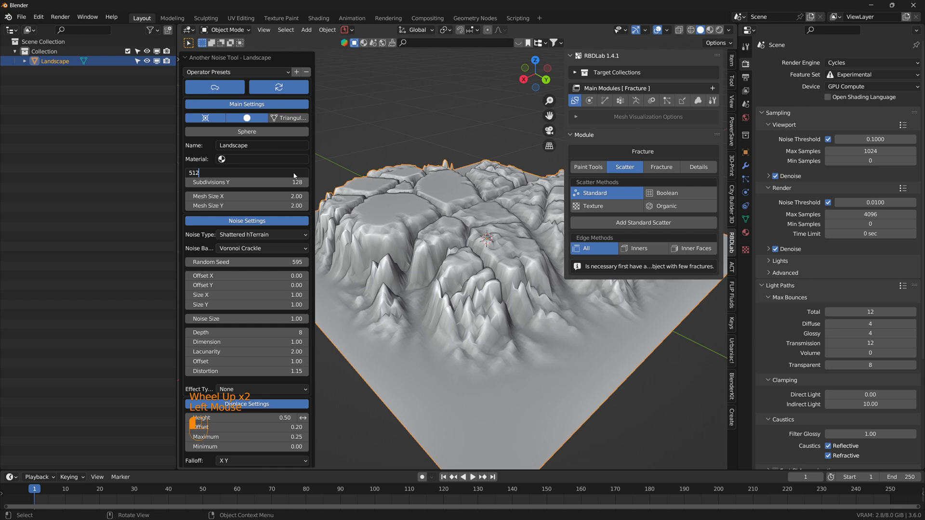
pyautogui.scroll(3)
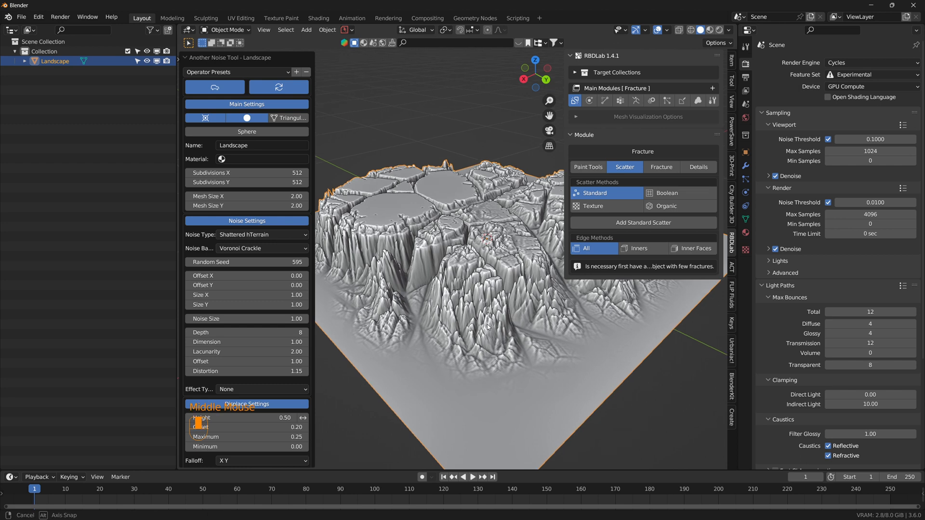
pyautogui.scroll(3)
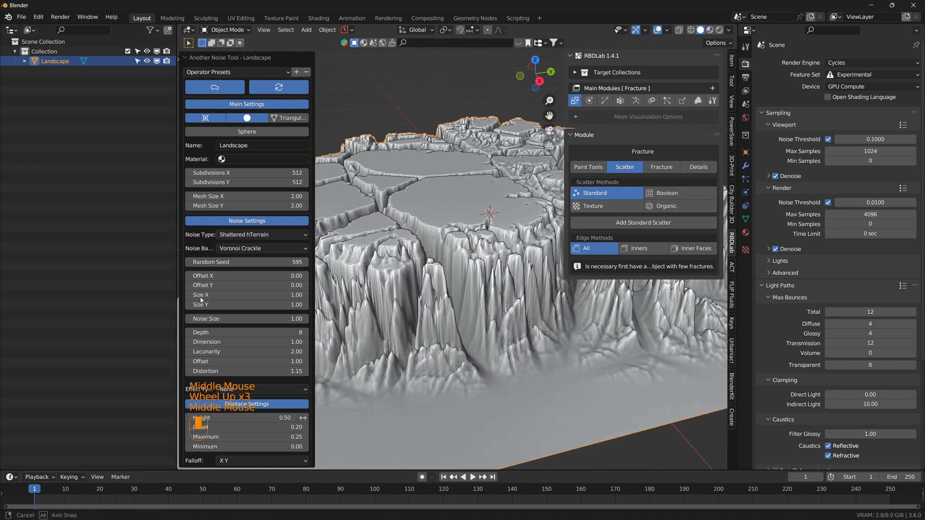
pyautogui.scroll(-3)
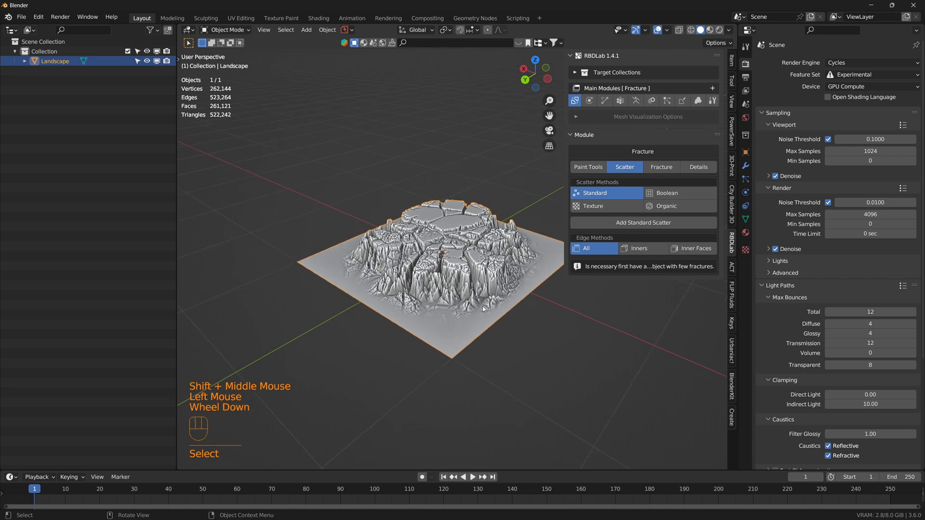
# Step: Scale the landscape by 100 so it measures 200 × 200 × 25 m
pyautogui.press('s')
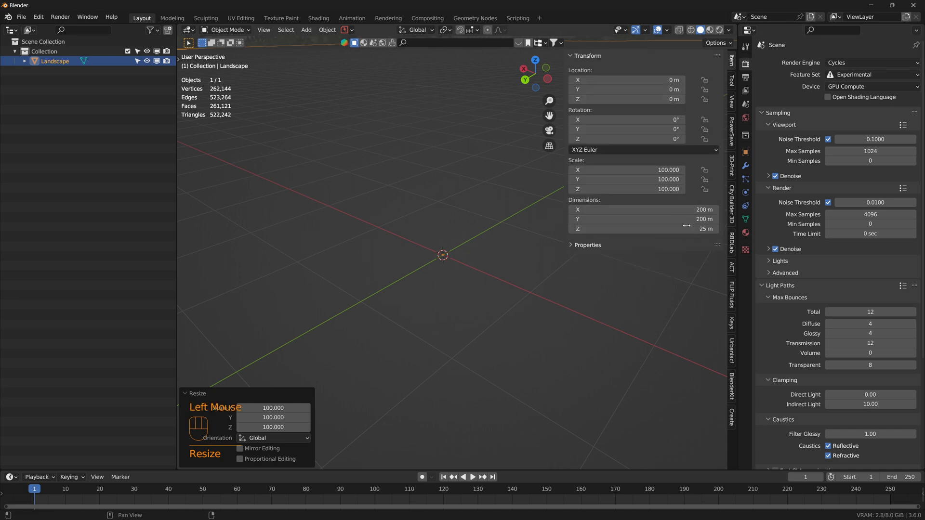
pyautogui.scroll(-3)
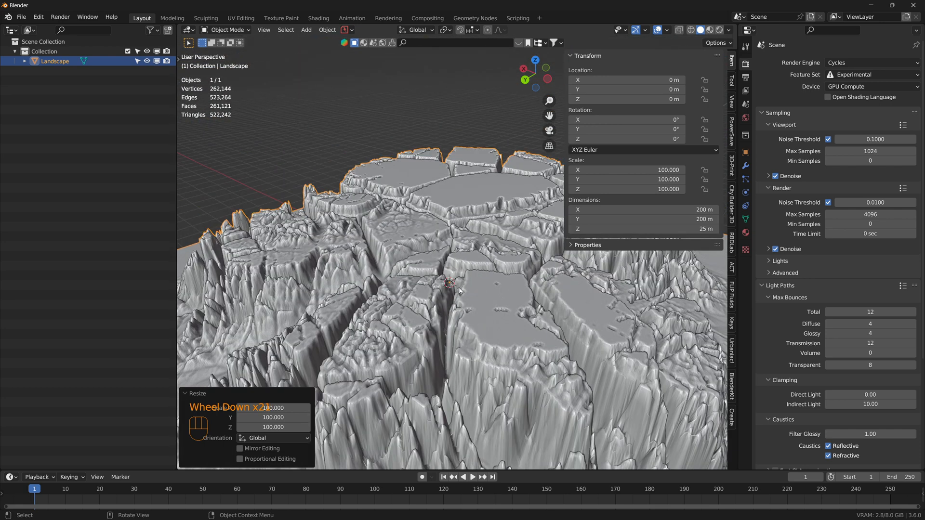
pyautogui.scroll(-3)
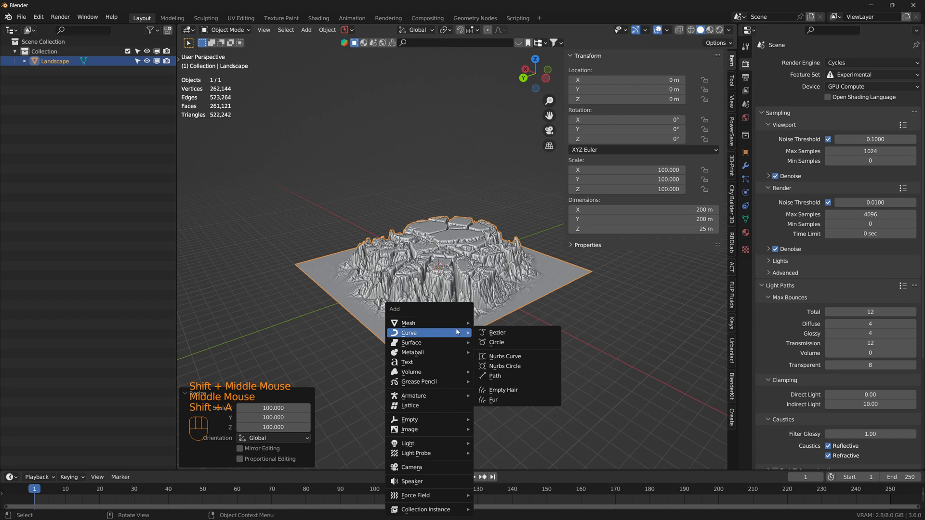
# Step: Add a plane and scale it far beyond the landscape as ground
pyautogui.click(407, 322)
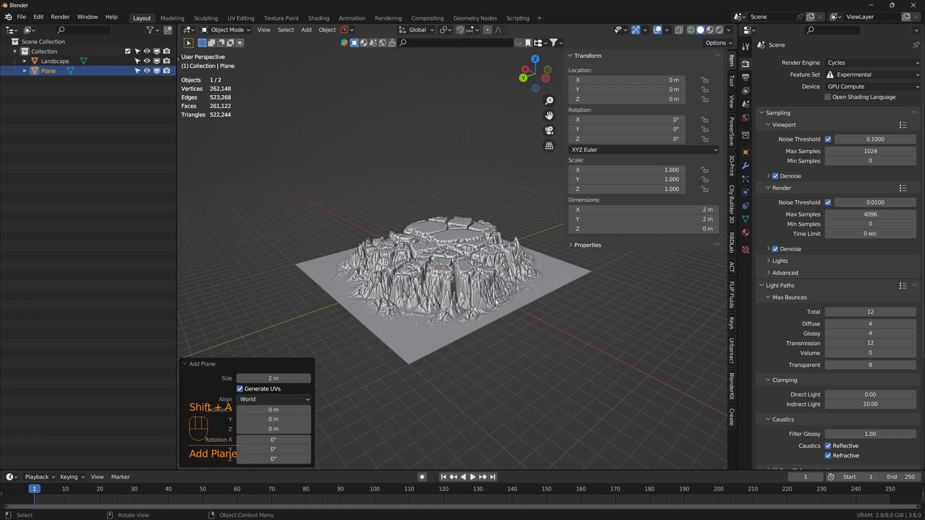
pyautogui.press('s')
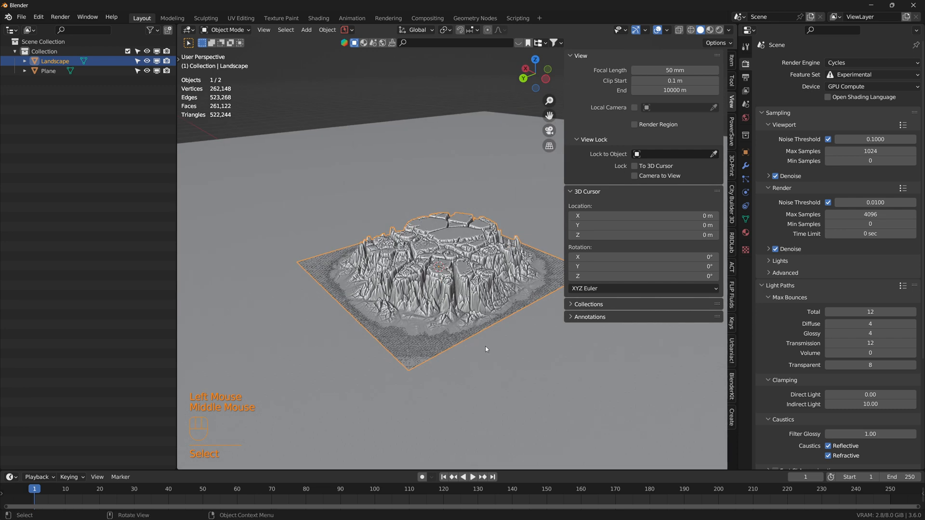
# Step: Create linked copies Landscape.001 and Landscape.002, rotating the second −114° about Z
pyautogui.press('alt+d')
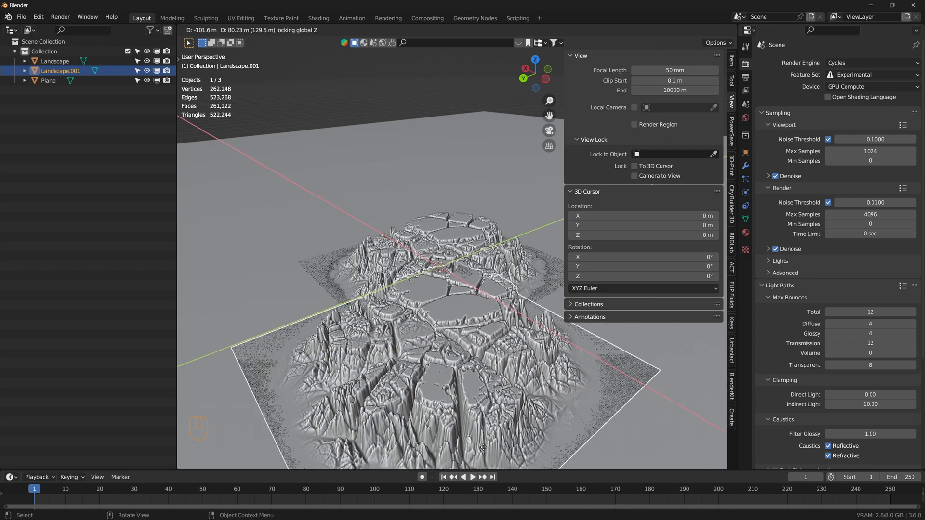
pyautogui.scroll(-3)
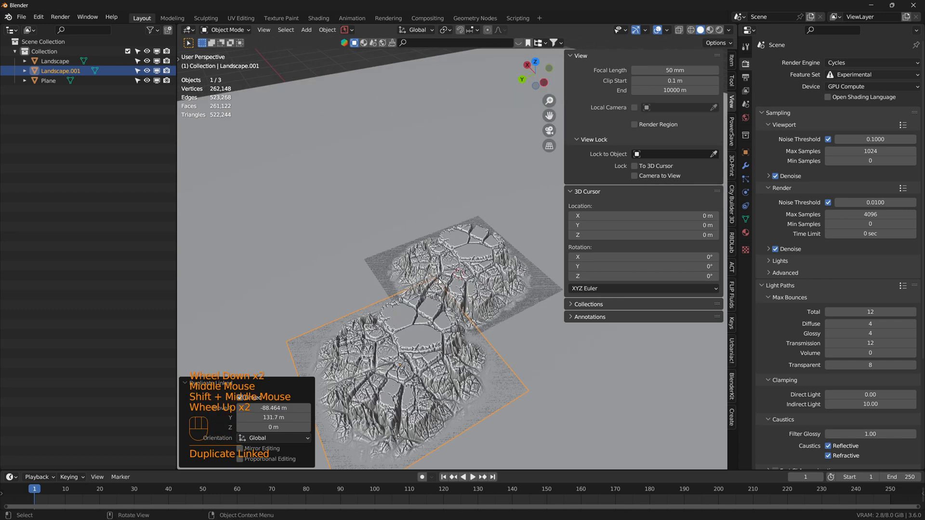
pyautogui.press('g')
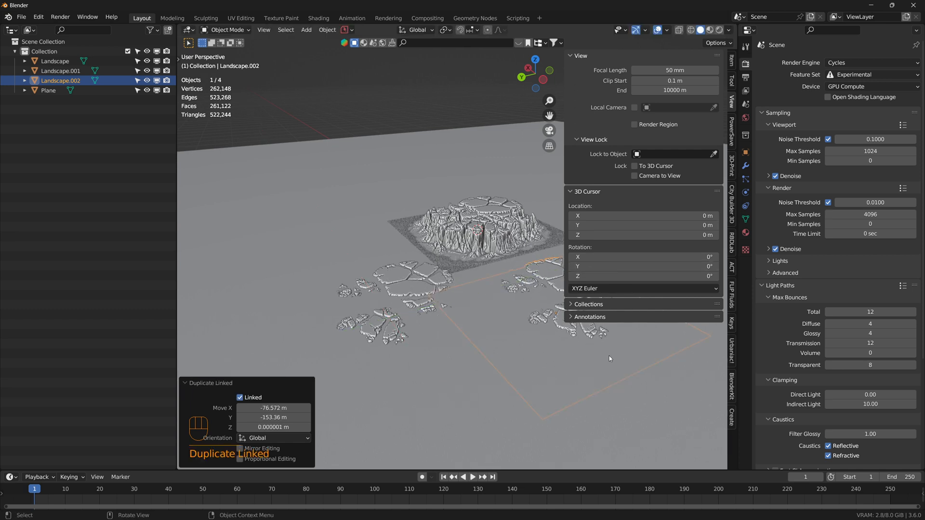
pyautogui.press('r')
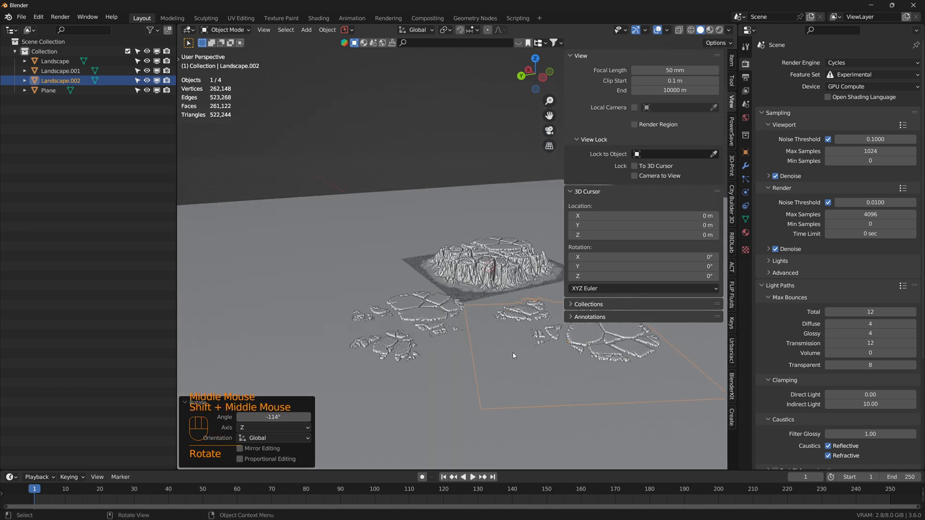
pyautogui.scroll(3)
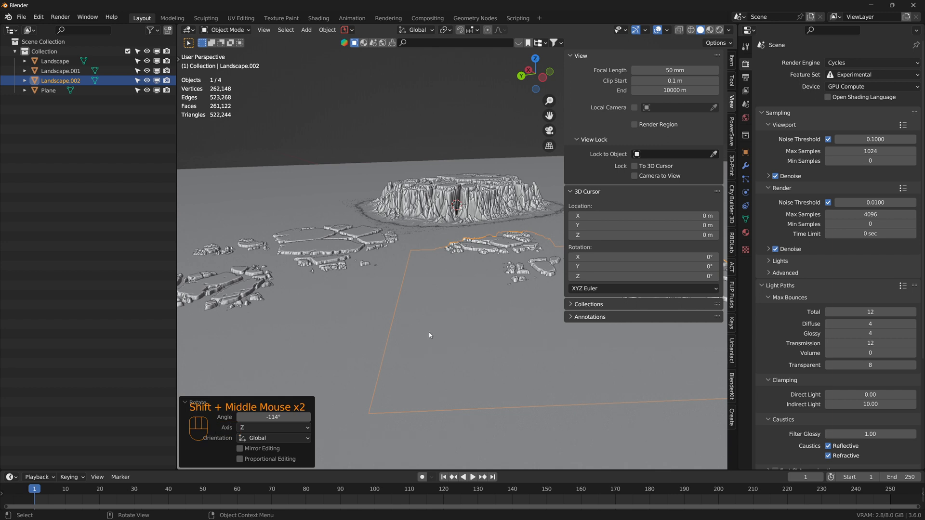
pyautogui.moveTo(491, 212)
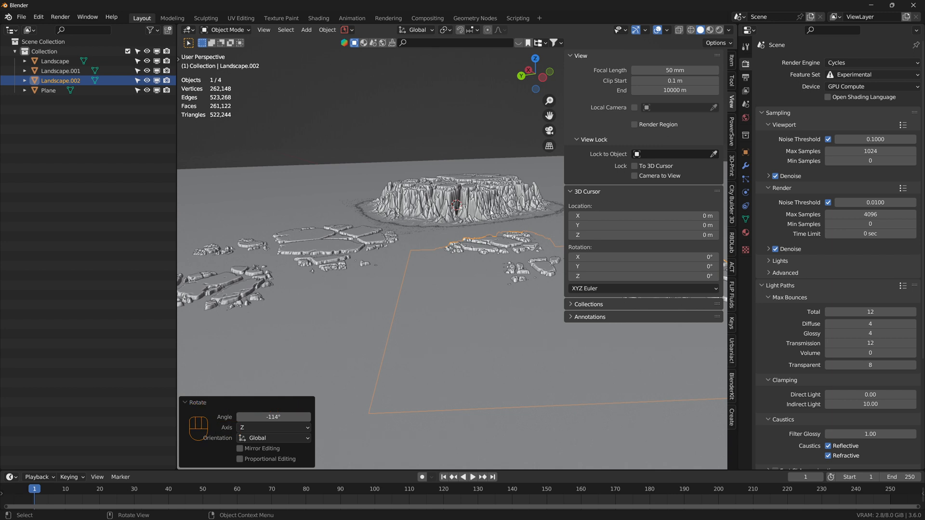
pyautogui.moveTo(501, 260)
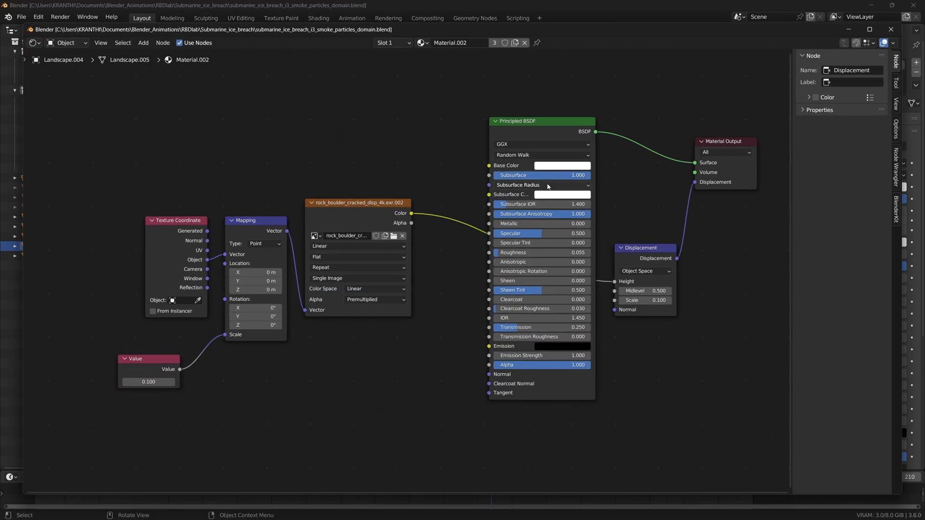
# Step: Inspect Material.002's Principled BSDF and cracked-rock displacement nodes in the Shader Editor
pyautogui.click(539, 184)
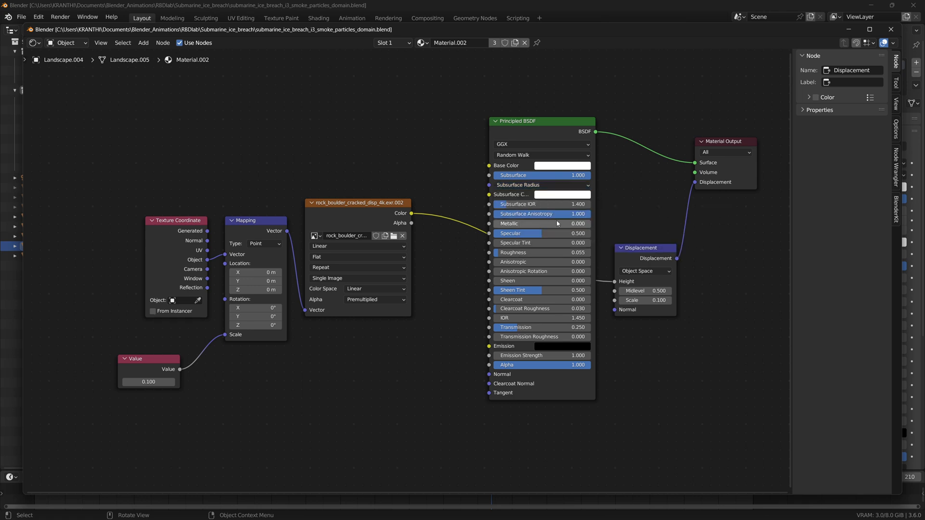
pyautogui.moveTo(543, 253)
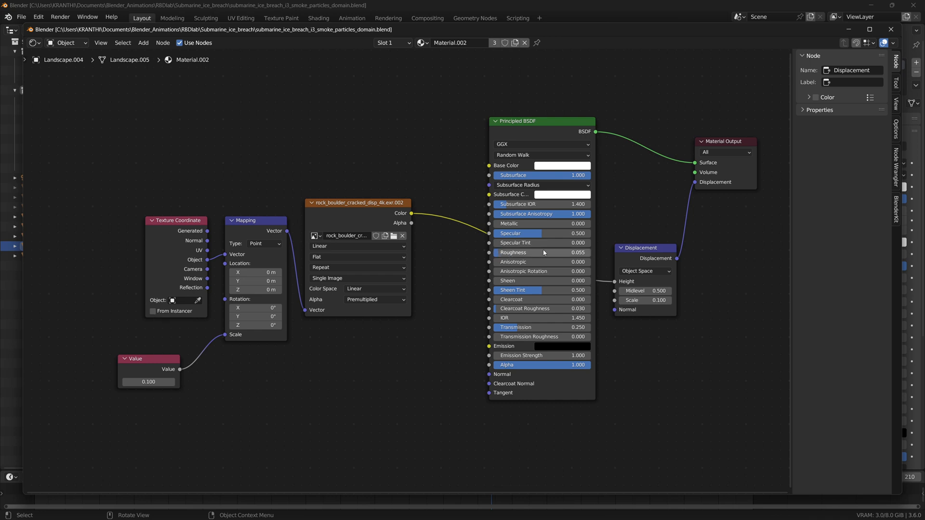
pyautogui.moveTo(530, 256)
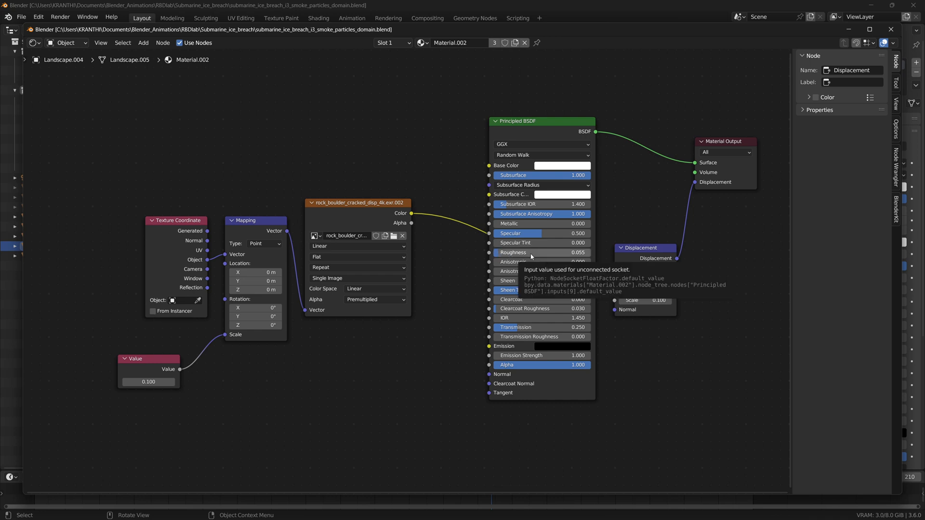
pyautogui.moveTo(543, 331)
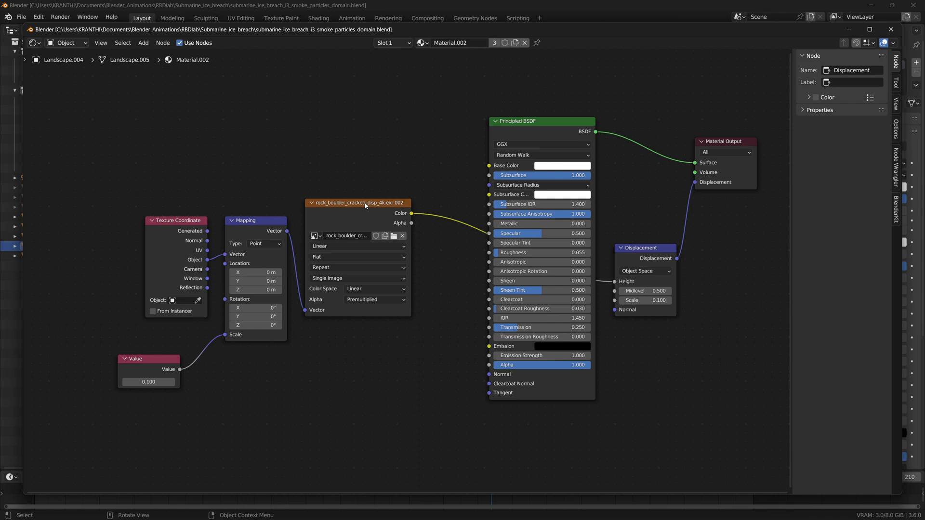
pyautogui.moveTo(400, 207)
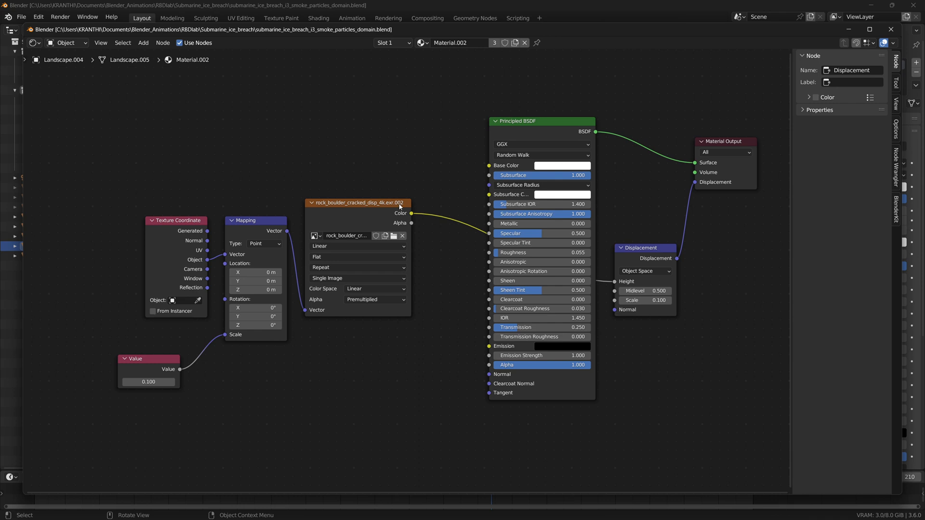
pyautogui.moveTo(625, 281)
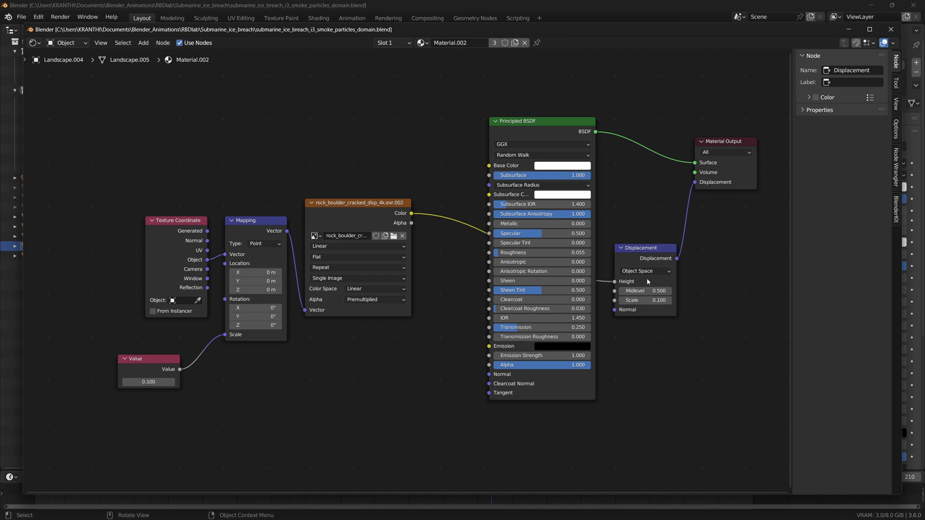
pyautogui.moveTo(603, 271)
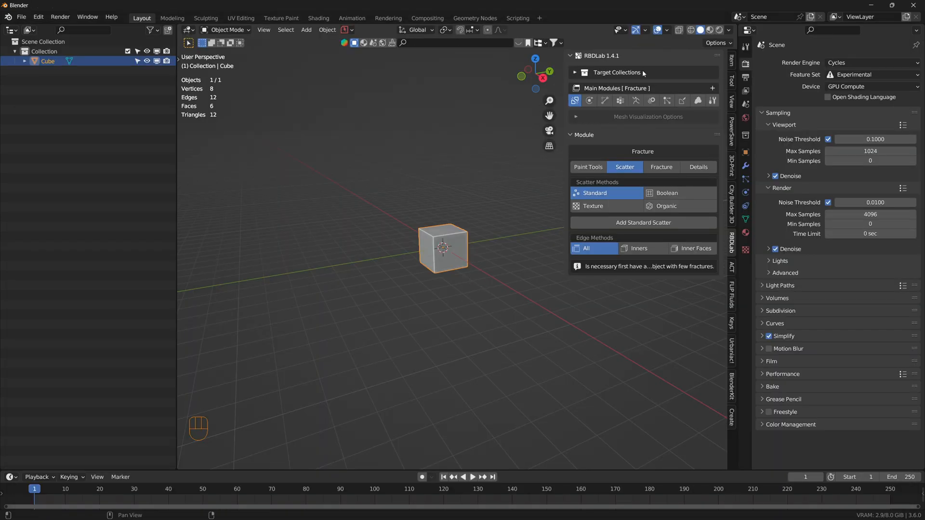
# Step: Switch to Rendered shading, zoom in on the cube, and show its Material Properties
pyautogui.click(710, 30)
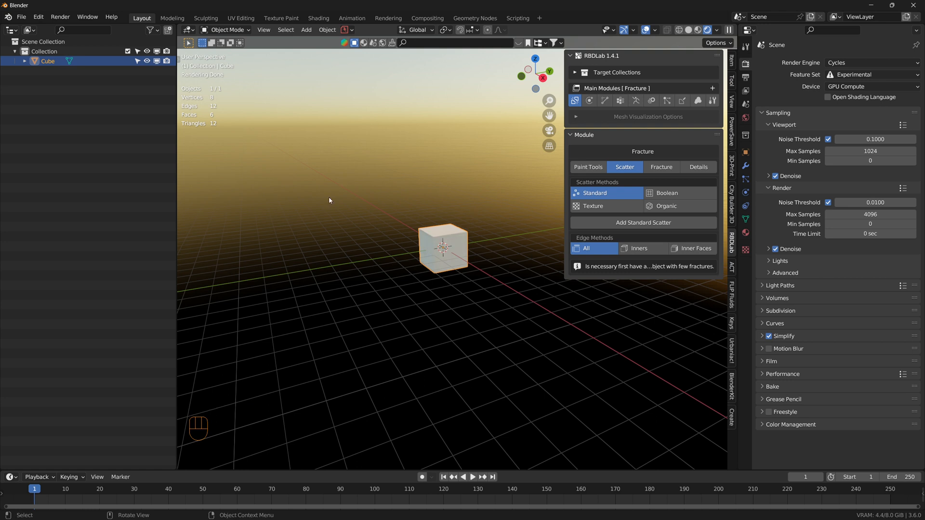
pyautogui.scroll(3)
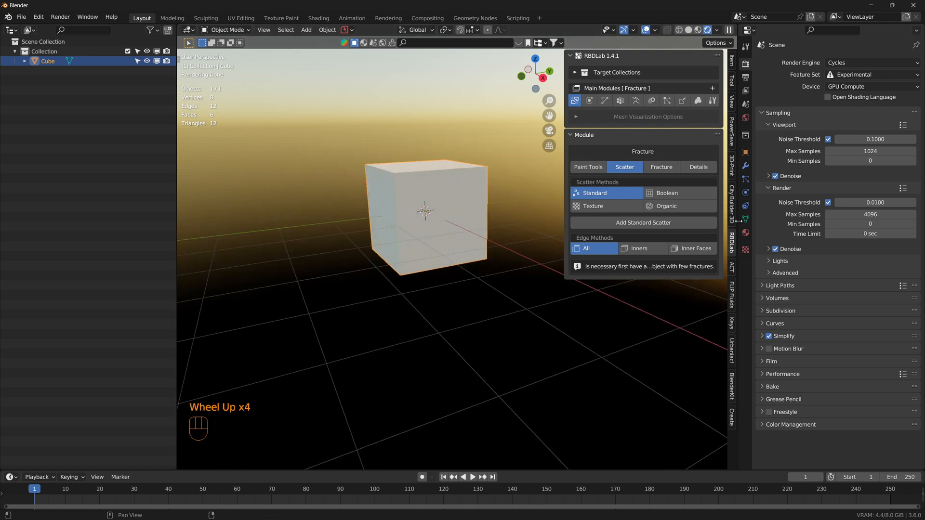
pyautogui.click(745, 232)
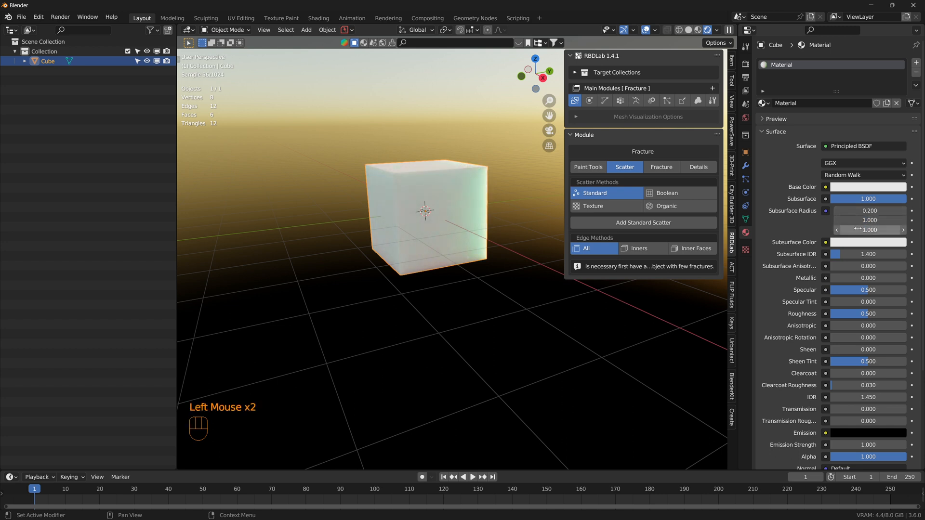
# Step: Set the cube material's Subsurface Radius to 0.2, 1, 1 and Roughness to 0.05
pyautogui.scroll(3)
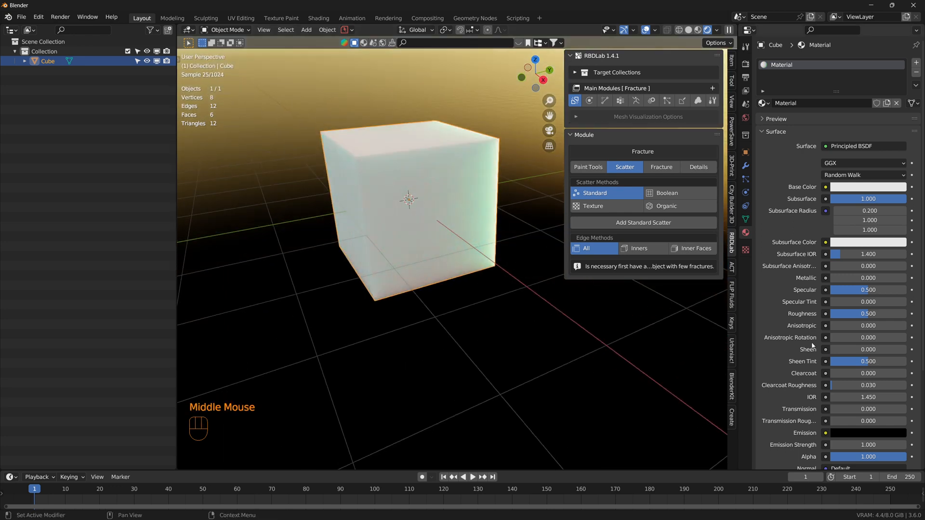
pyautogui.click(868, 314)
pyautogui.write('0.050')
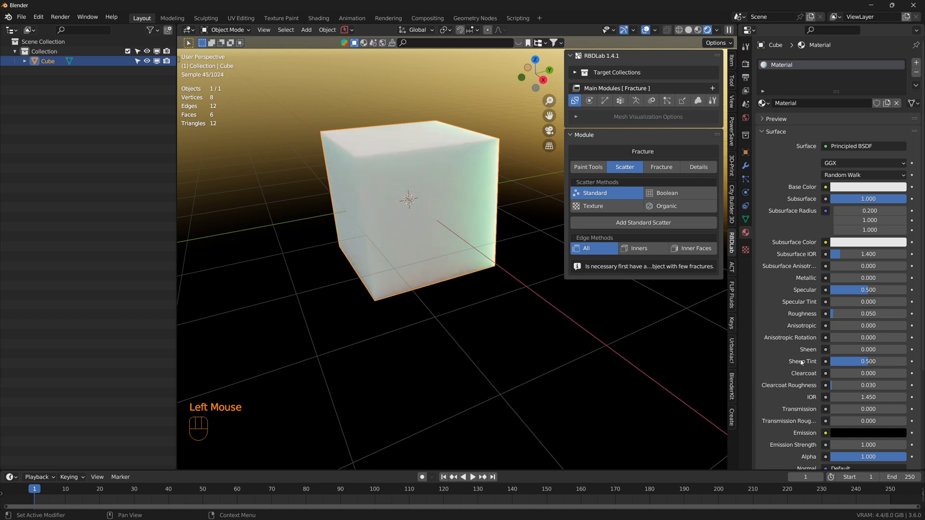
pyautogui.doubleClick(867, 409)
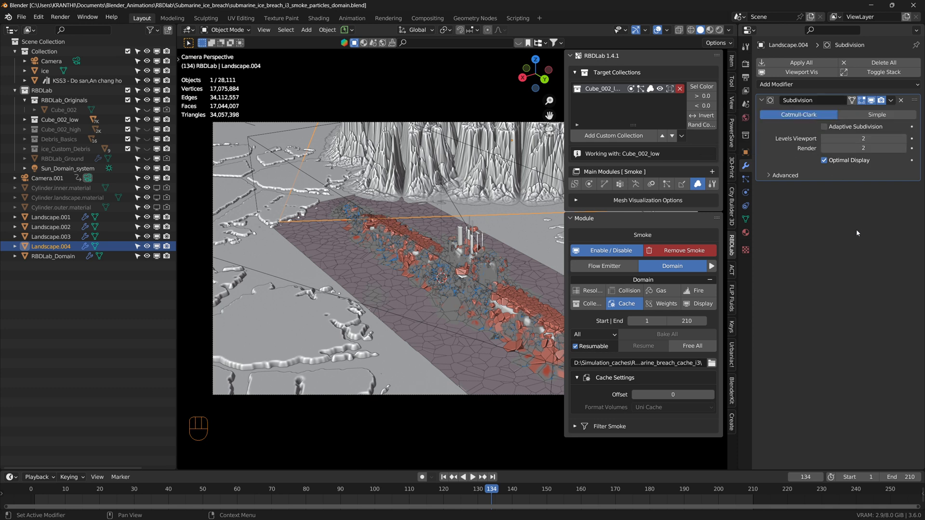
pyautogui.moveTo(834, 184)
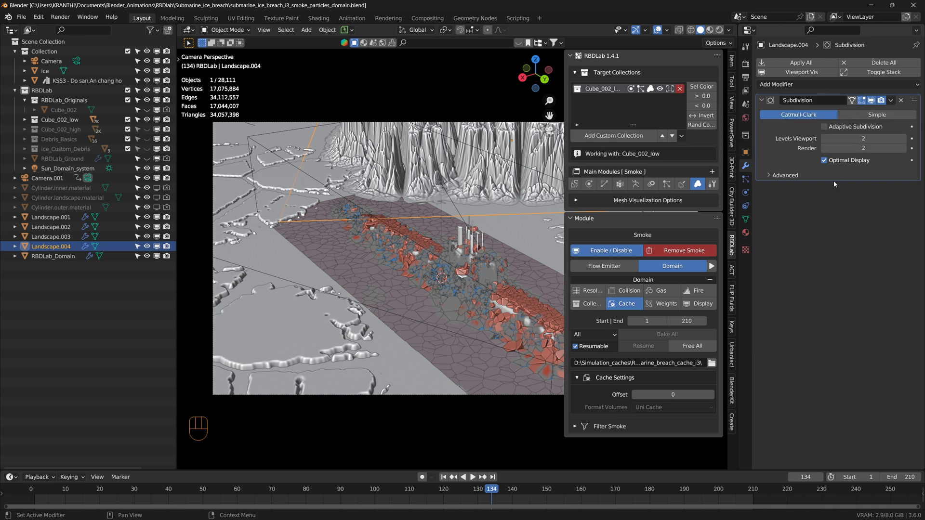
pyautogui.moveTo(866, 217)
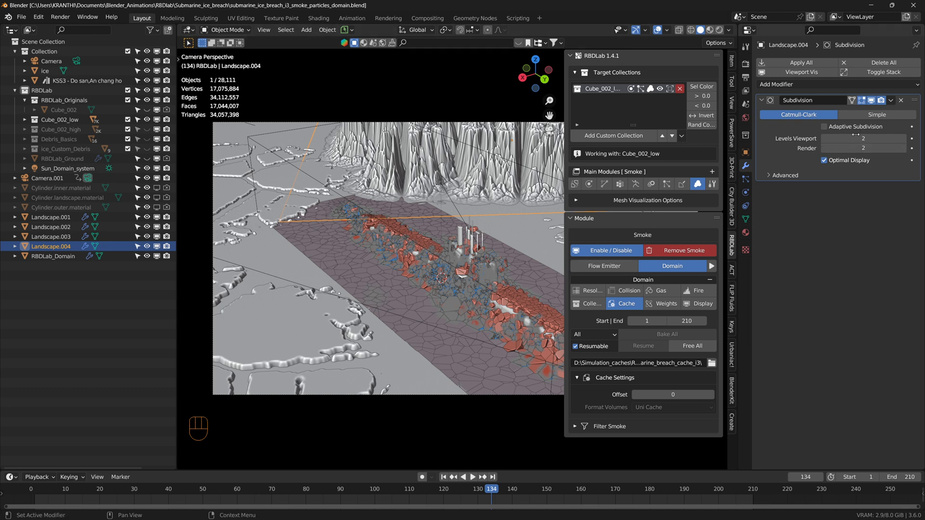
pyautogui.moveTo(830, 237)
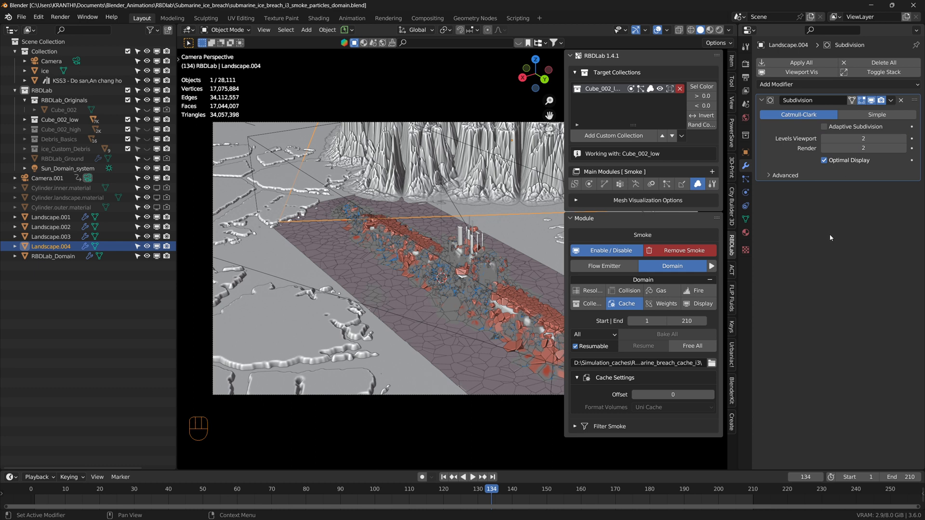
pyautogui.moveTo(846, 218)
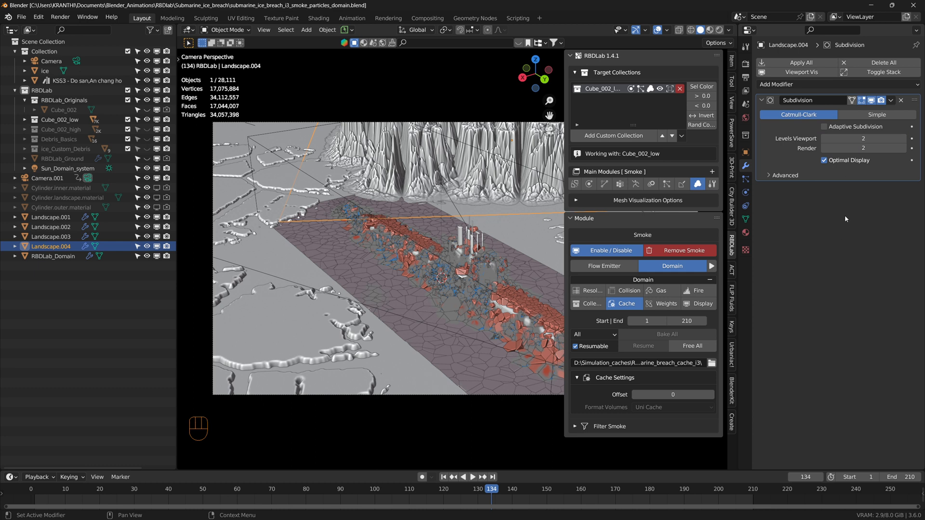